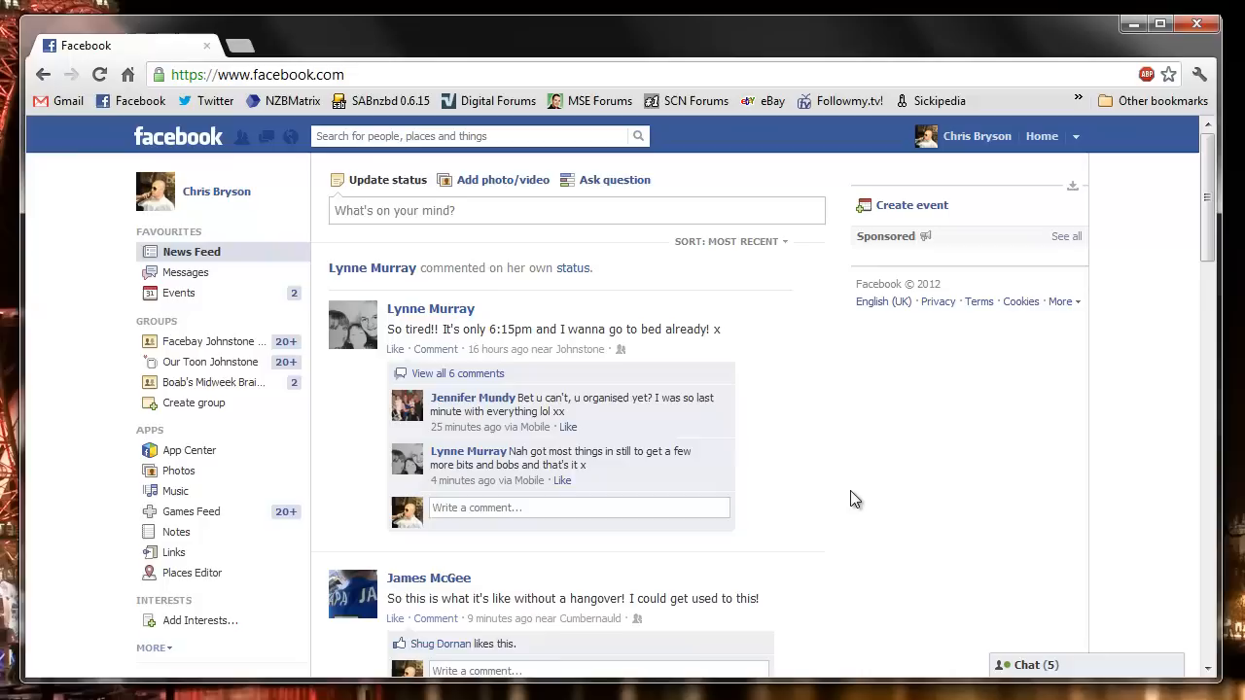
mouse_move(428, 214)
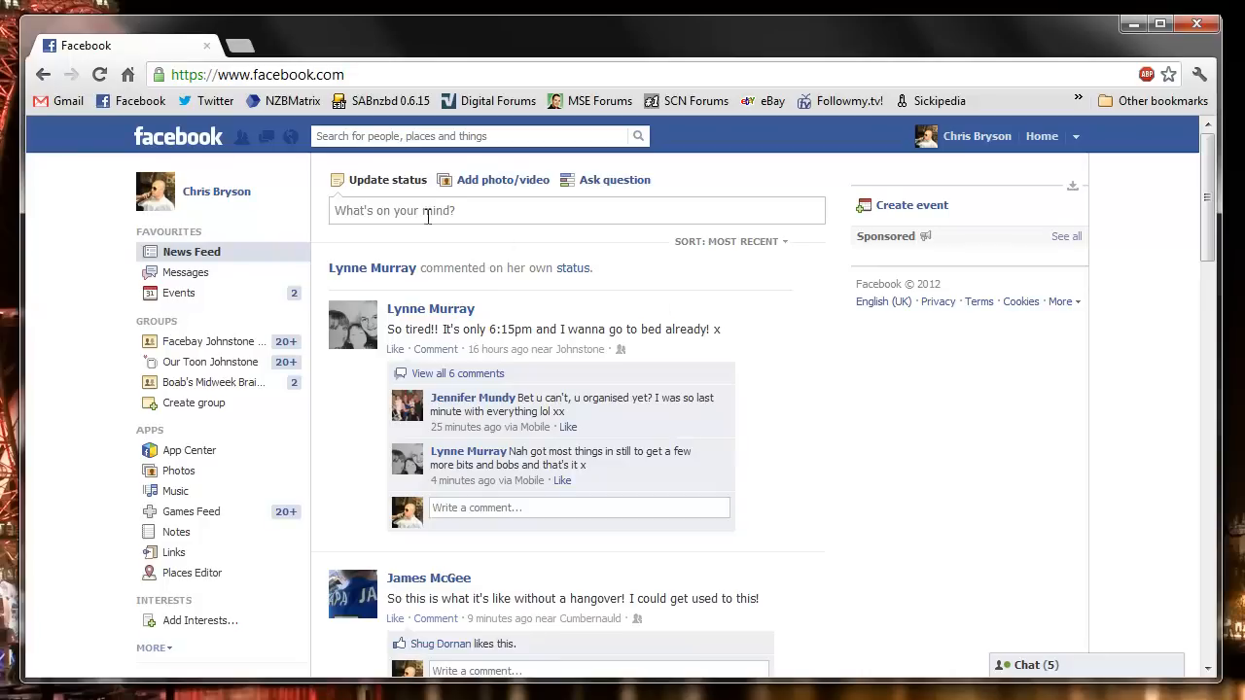
mouse_move(268, 140)
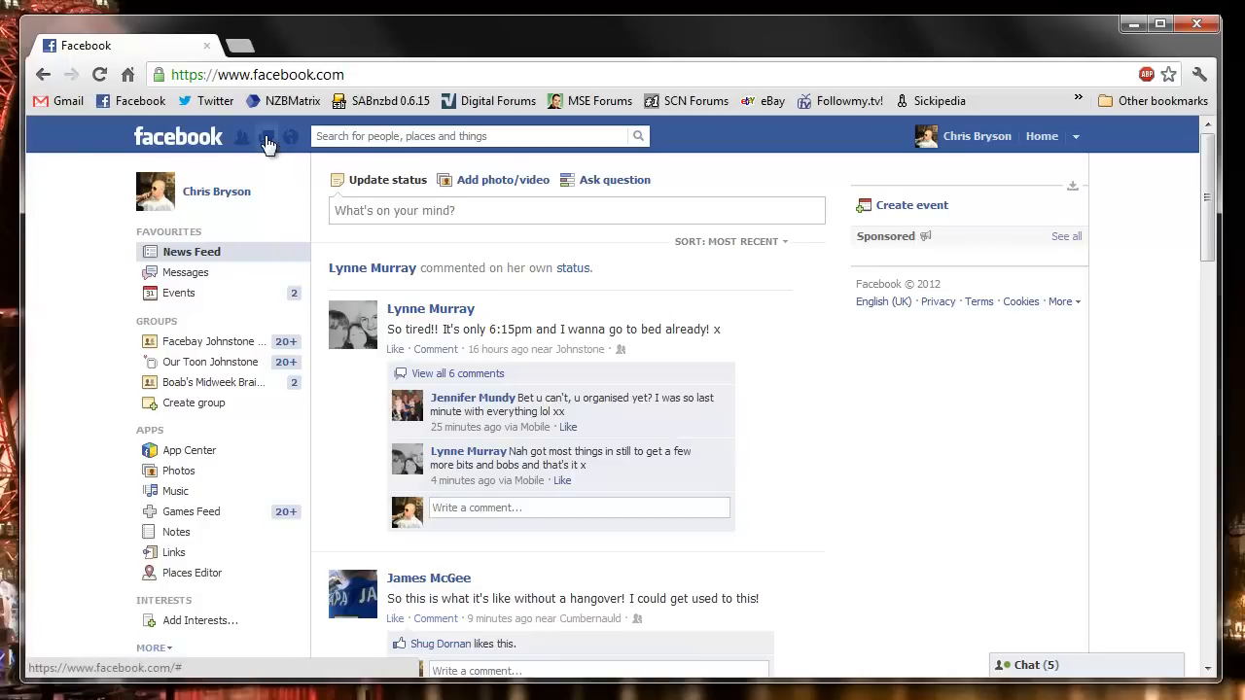
- Show the recent messages dropdown from the Facebook top bar
click(267, 136)
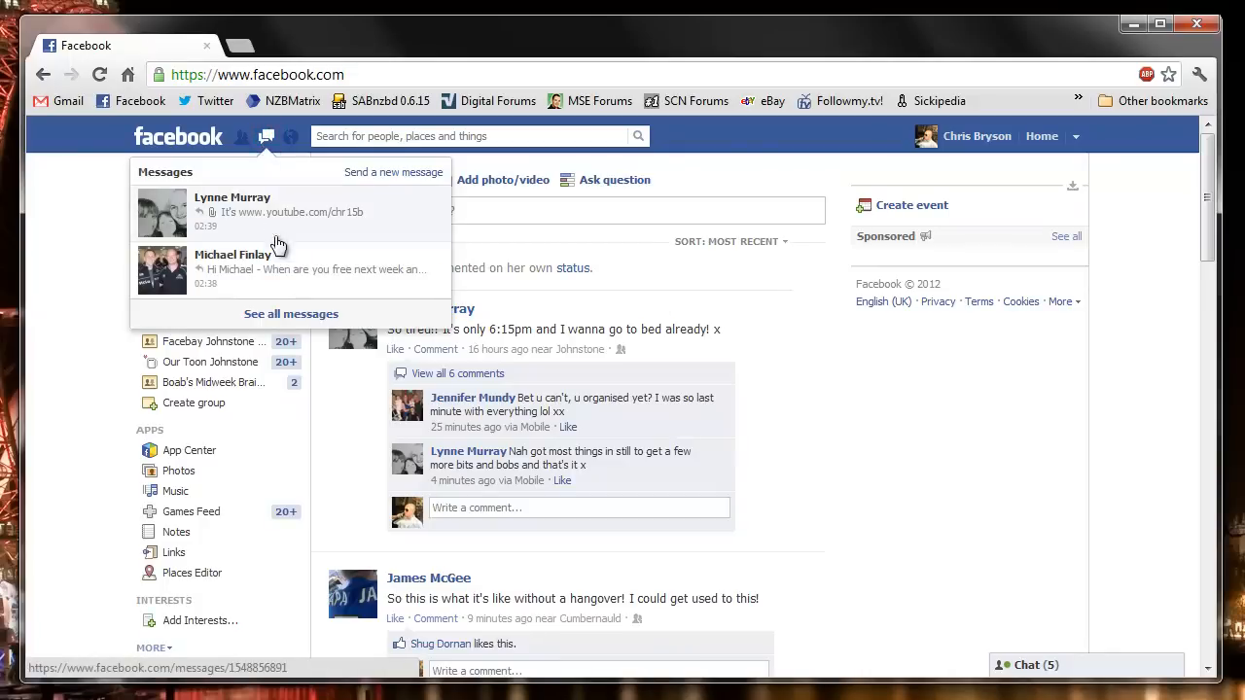
click(291, 313)
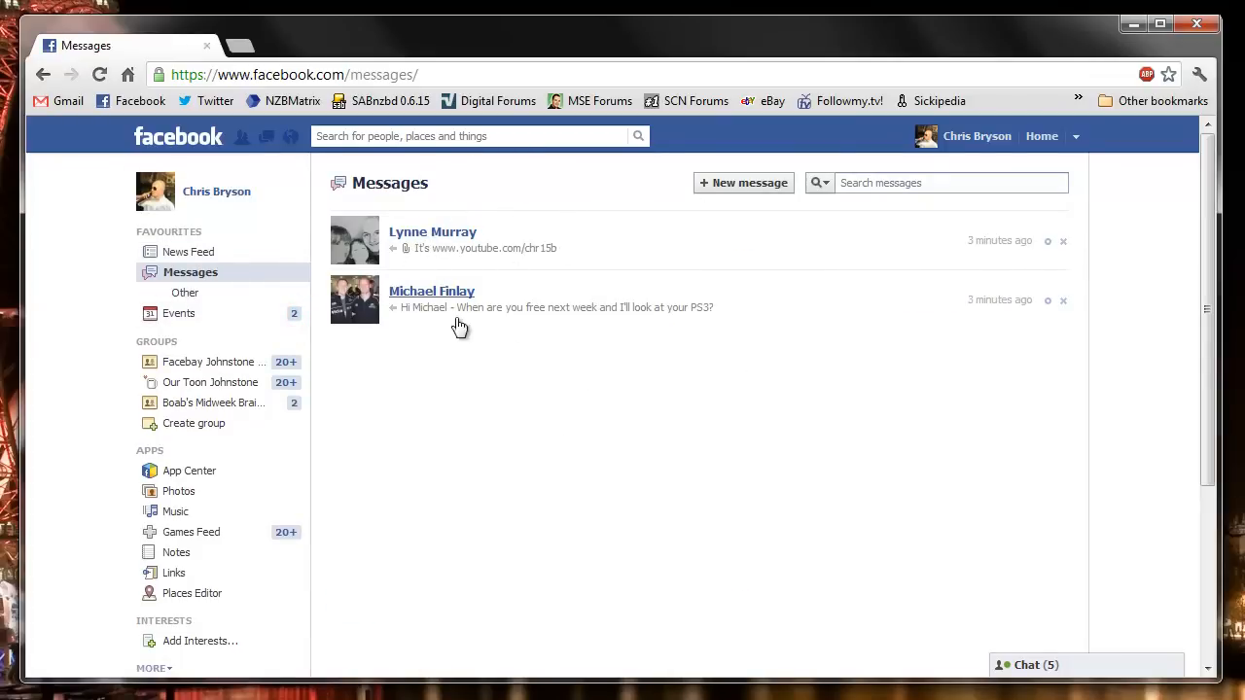
mouse_move(431, 231)
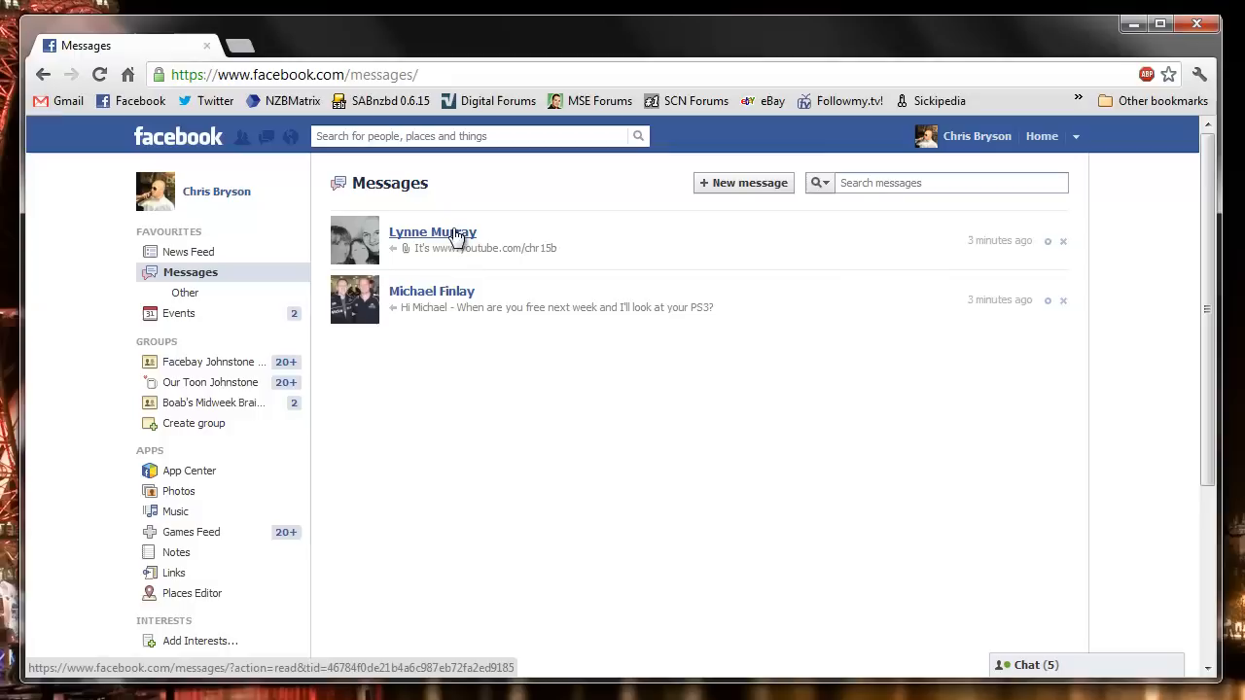
mouse_move(1062, 242)
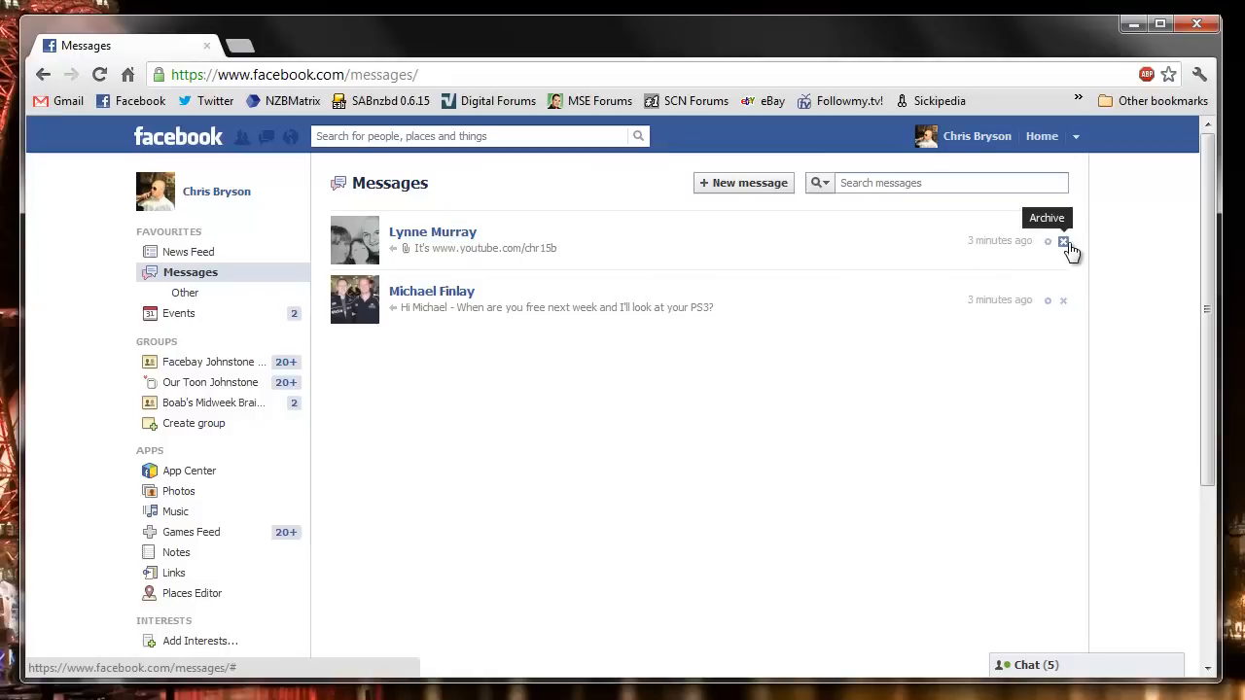
mouse_move(1066, 269)
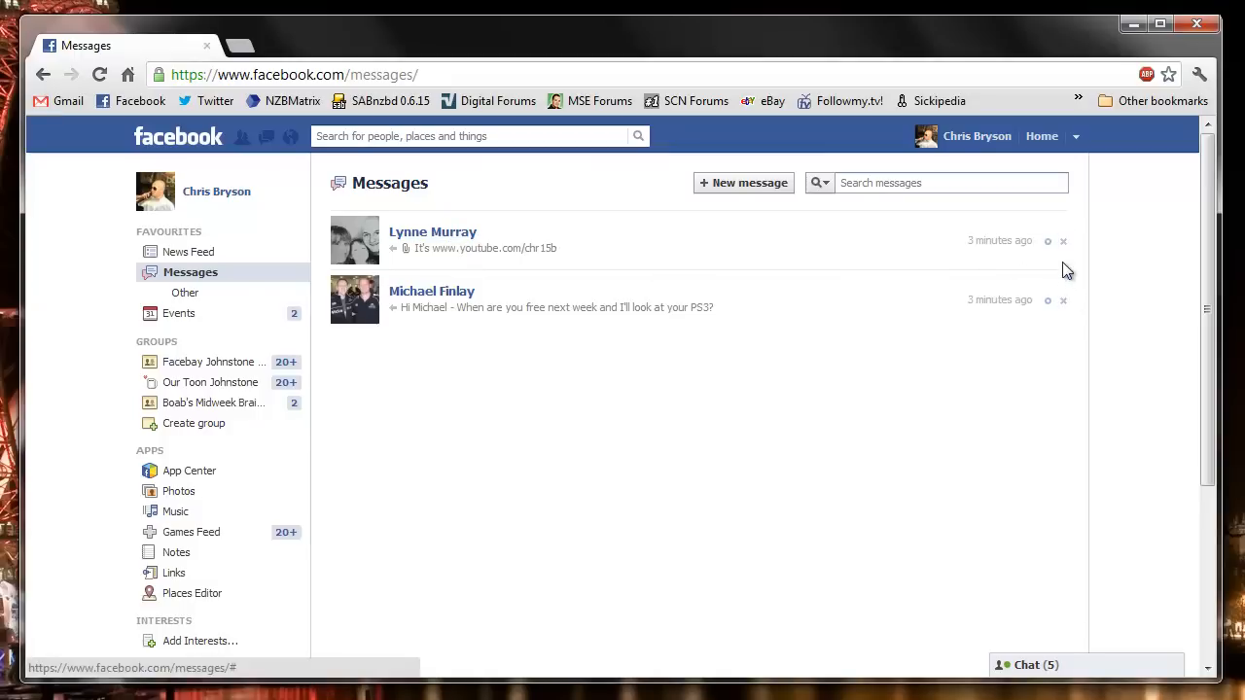
mouse_move(755, 393)
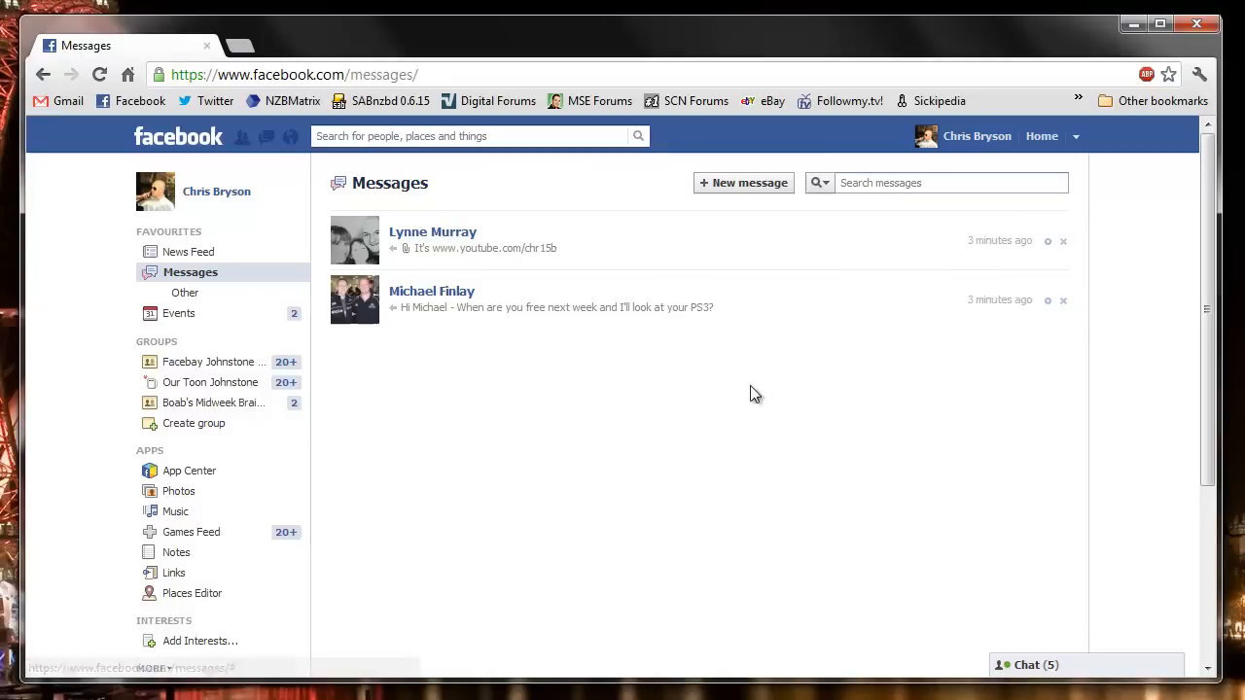
mouse_move(778, 354)
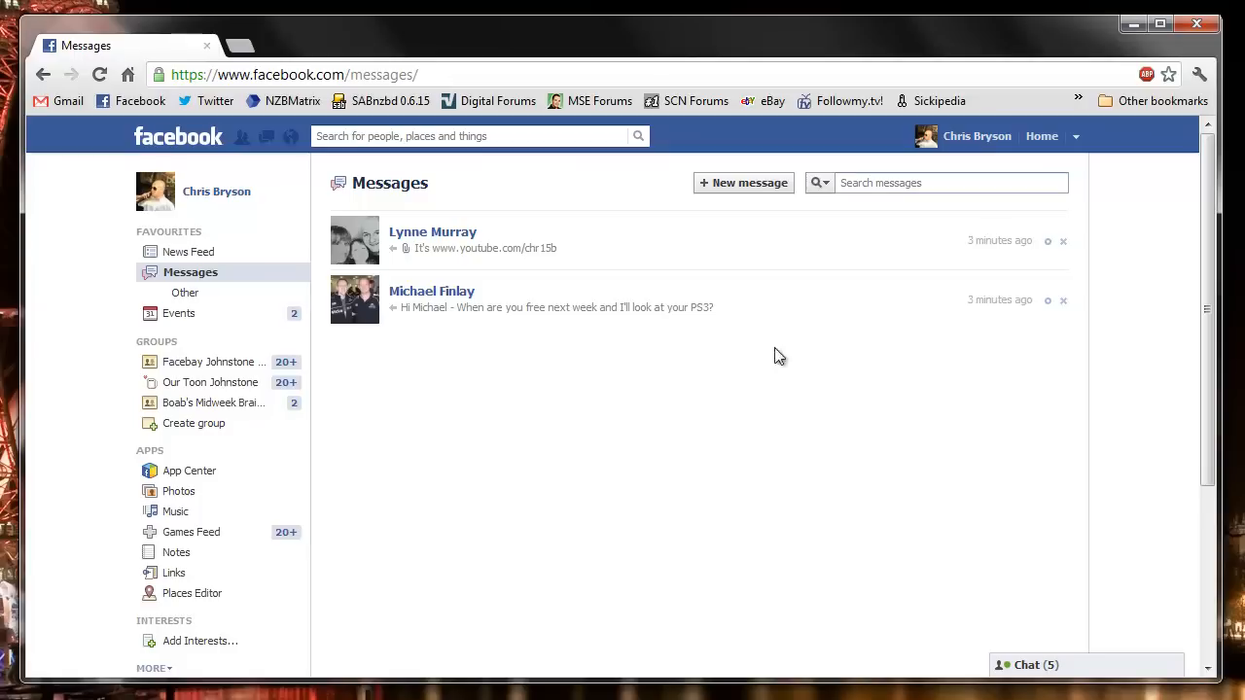
click(432, 231)
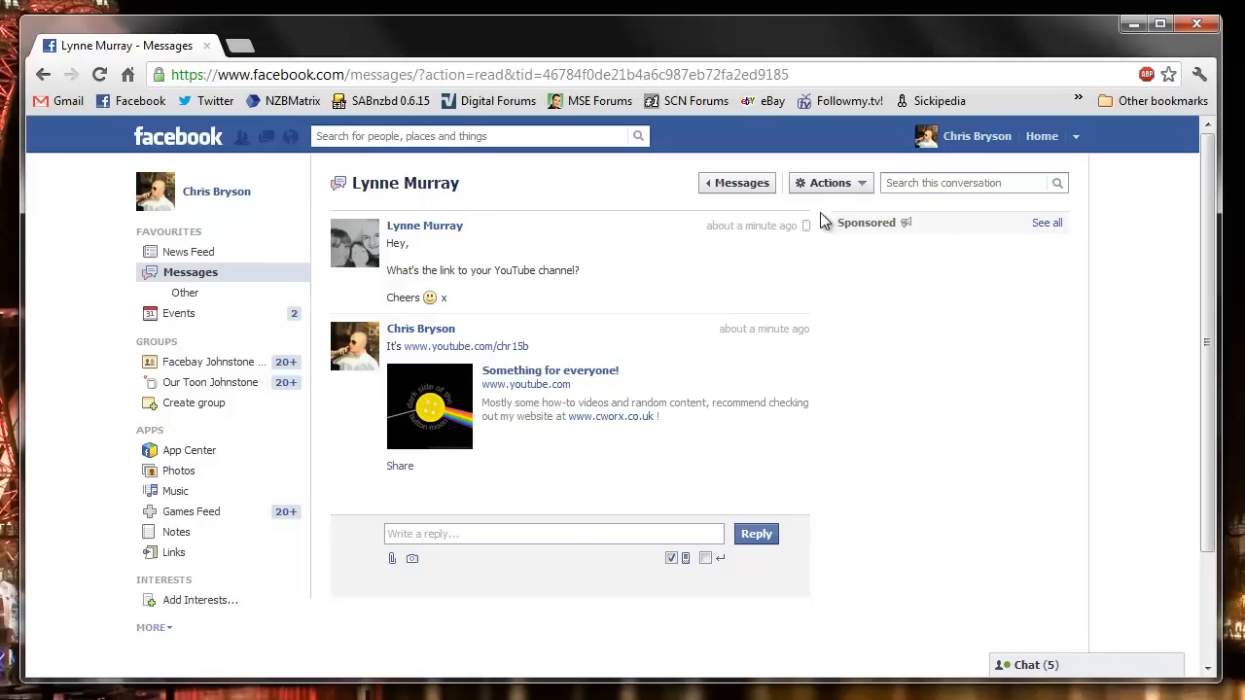
click(829, 182)
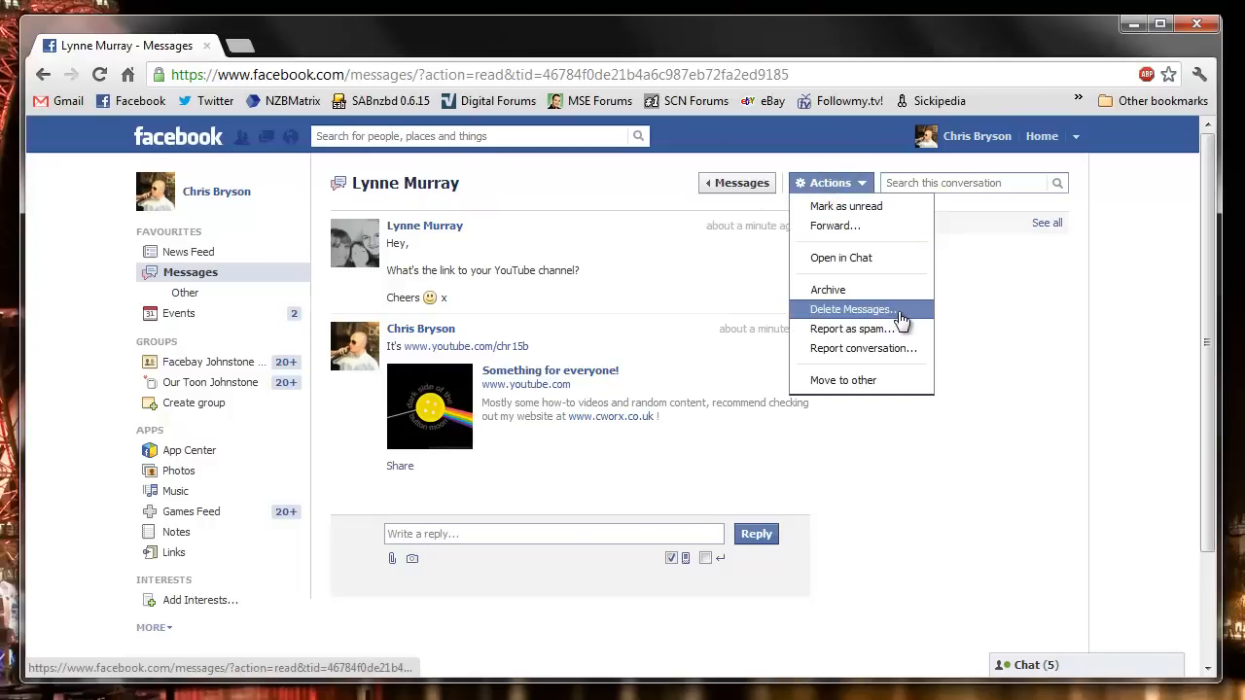
click(828, 288)
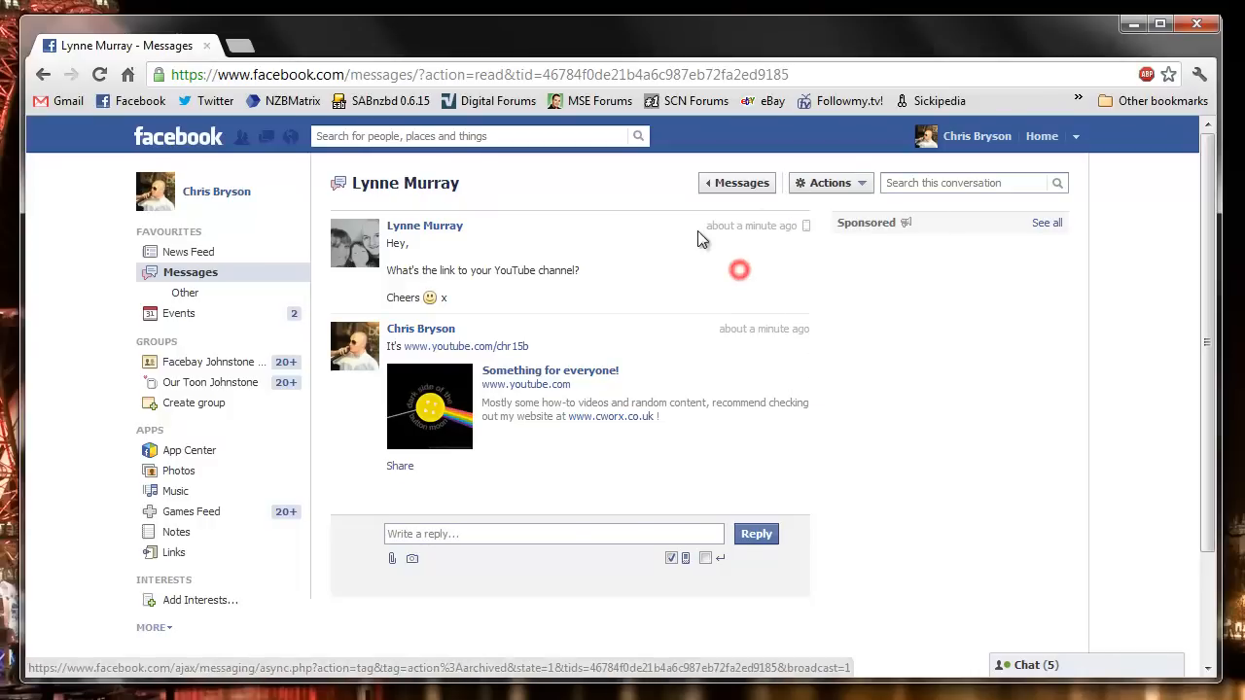
click(735, 183)
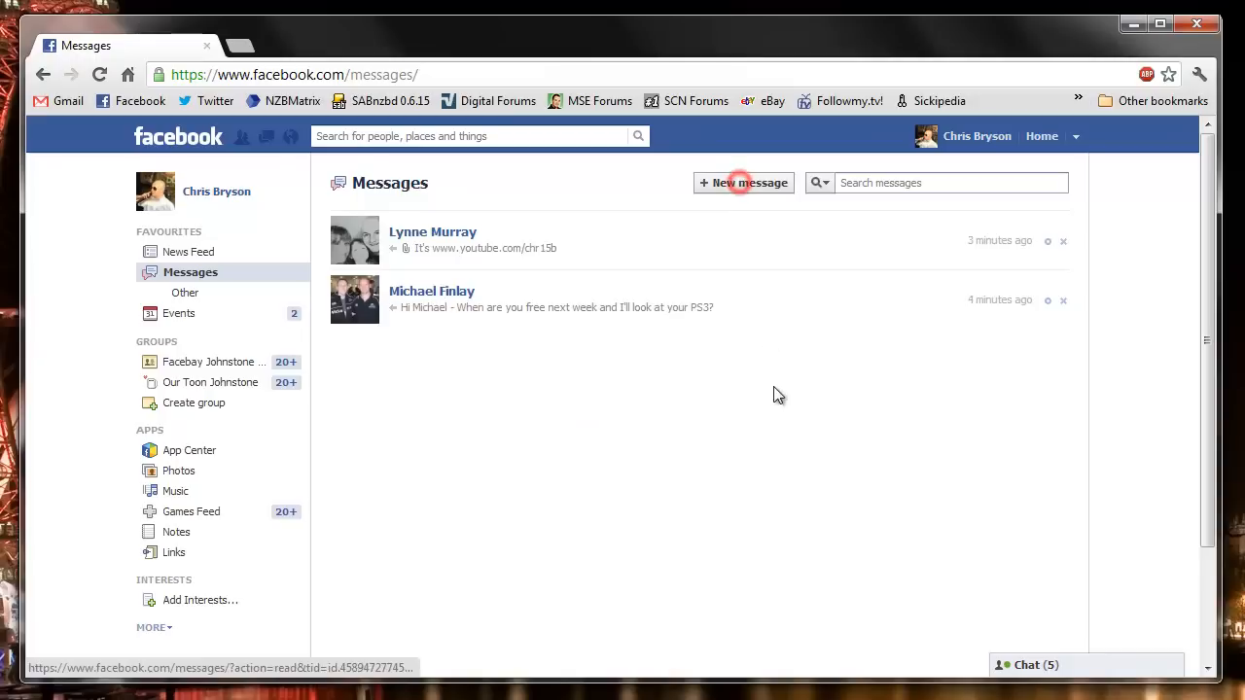
mouse_move(506, 552)
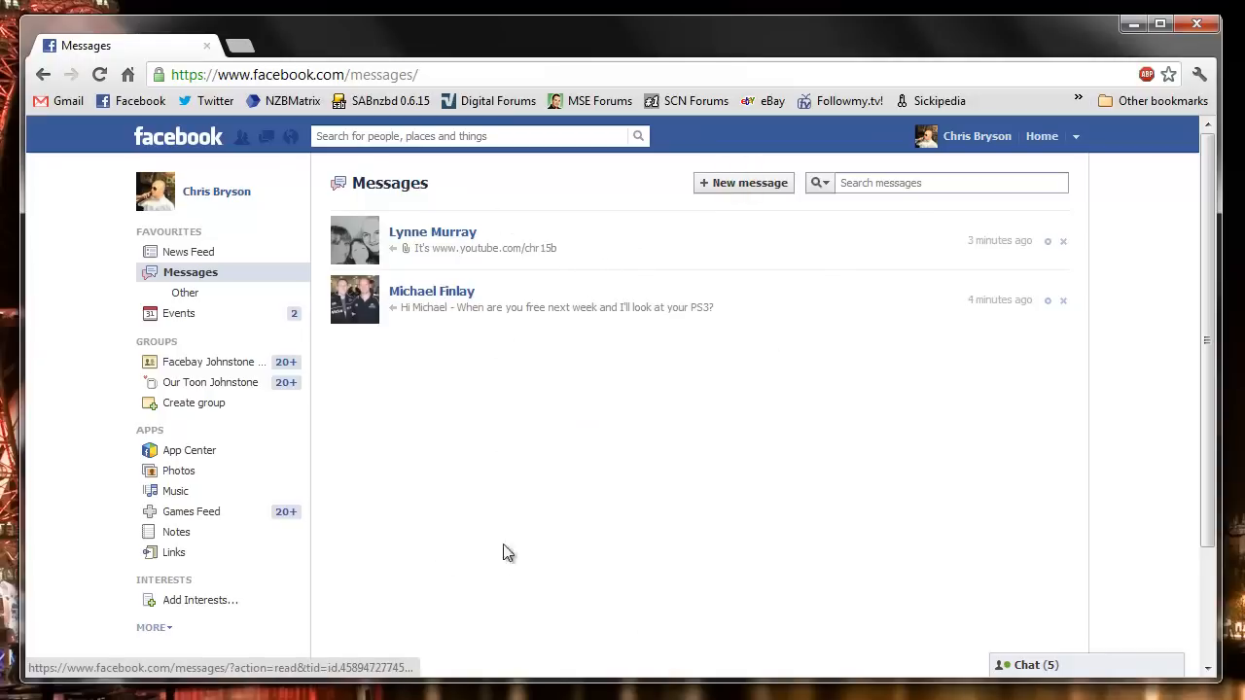
mouse_move(404, 541)
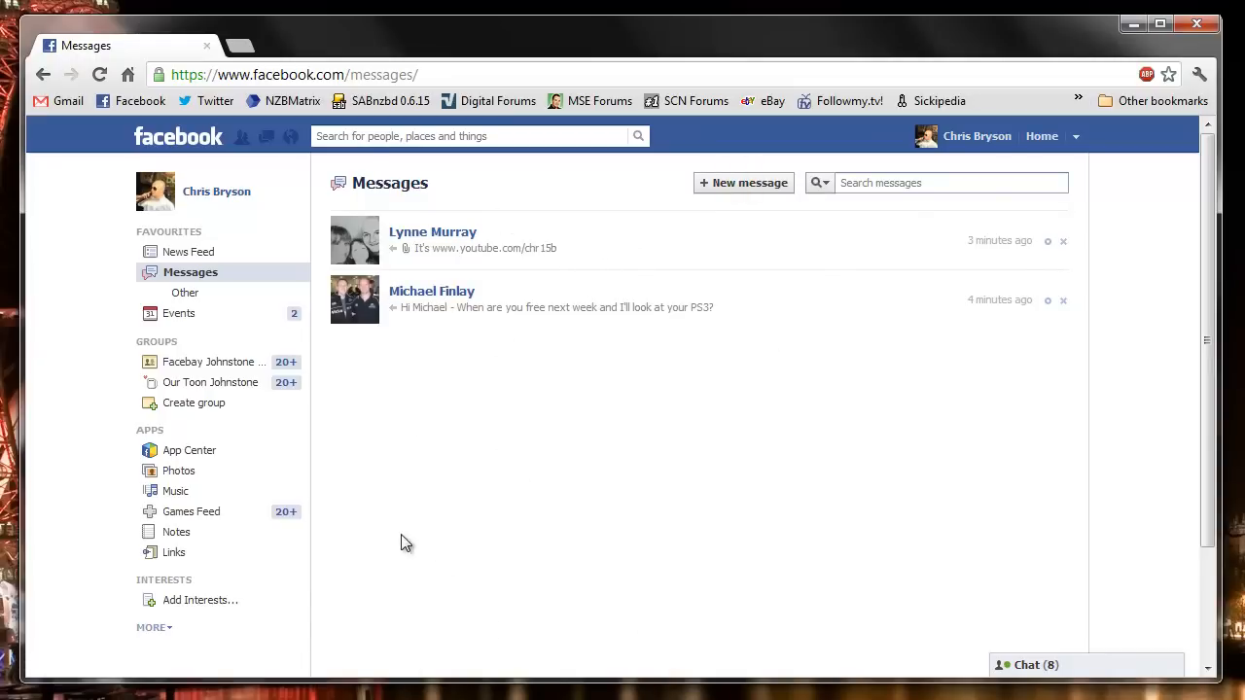
mouse_move(385, 451)
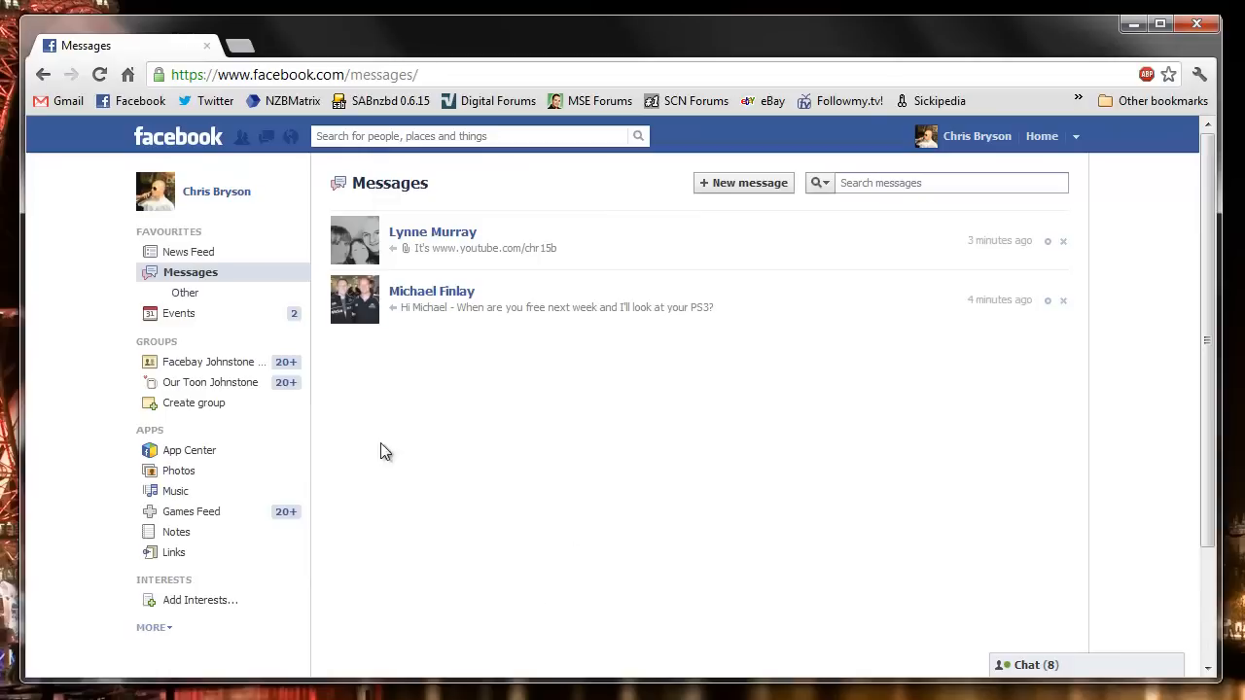
mouse_move(405, 190)
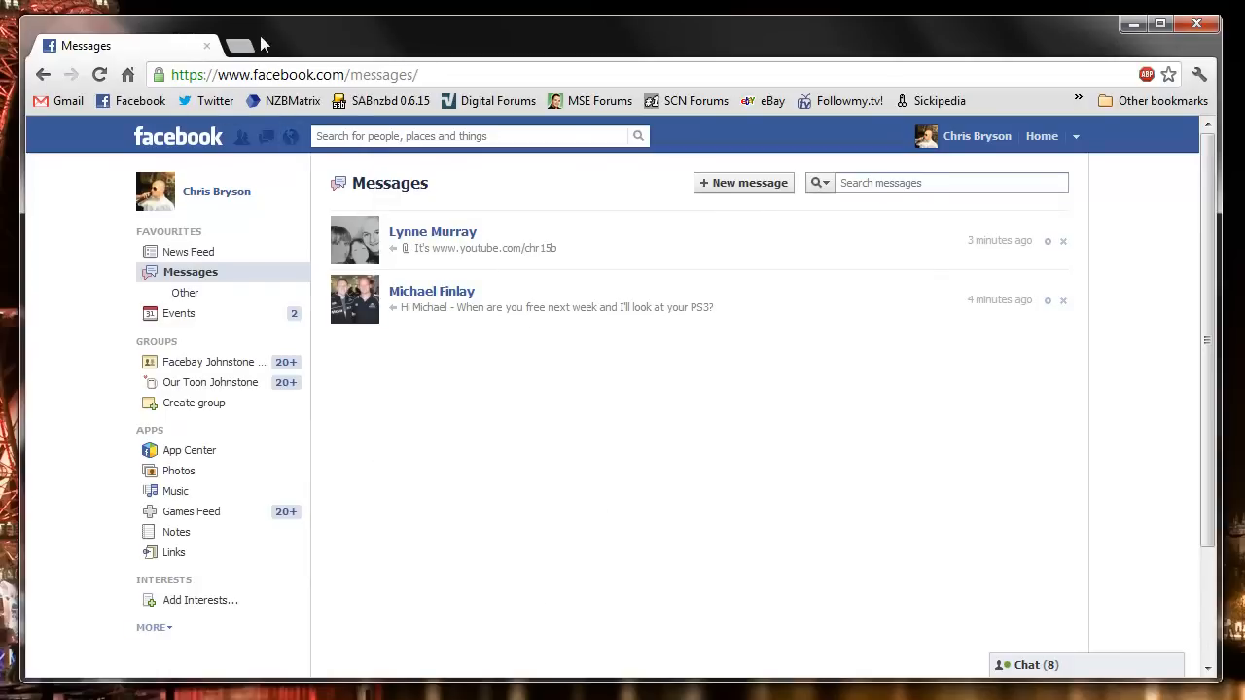
- In a new tab on userscripts.org, start a script search for 'facebook messages'
click(238, 45)
text(userscripts.org)
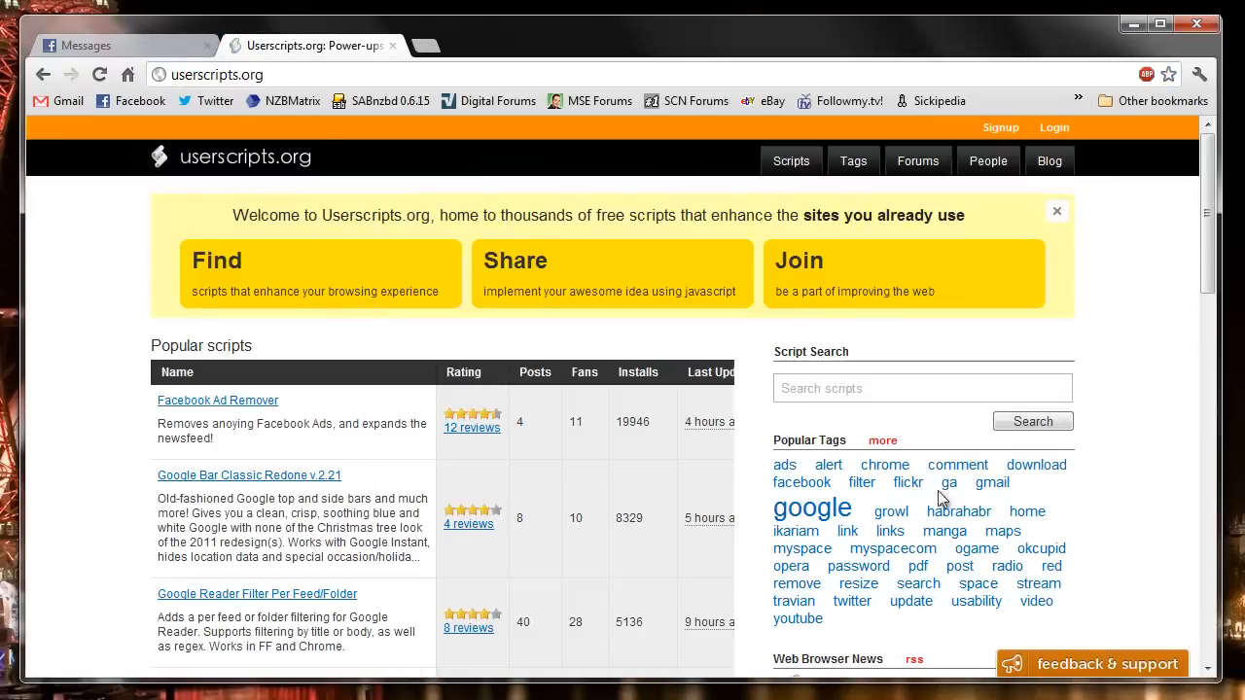
click(920, 389)
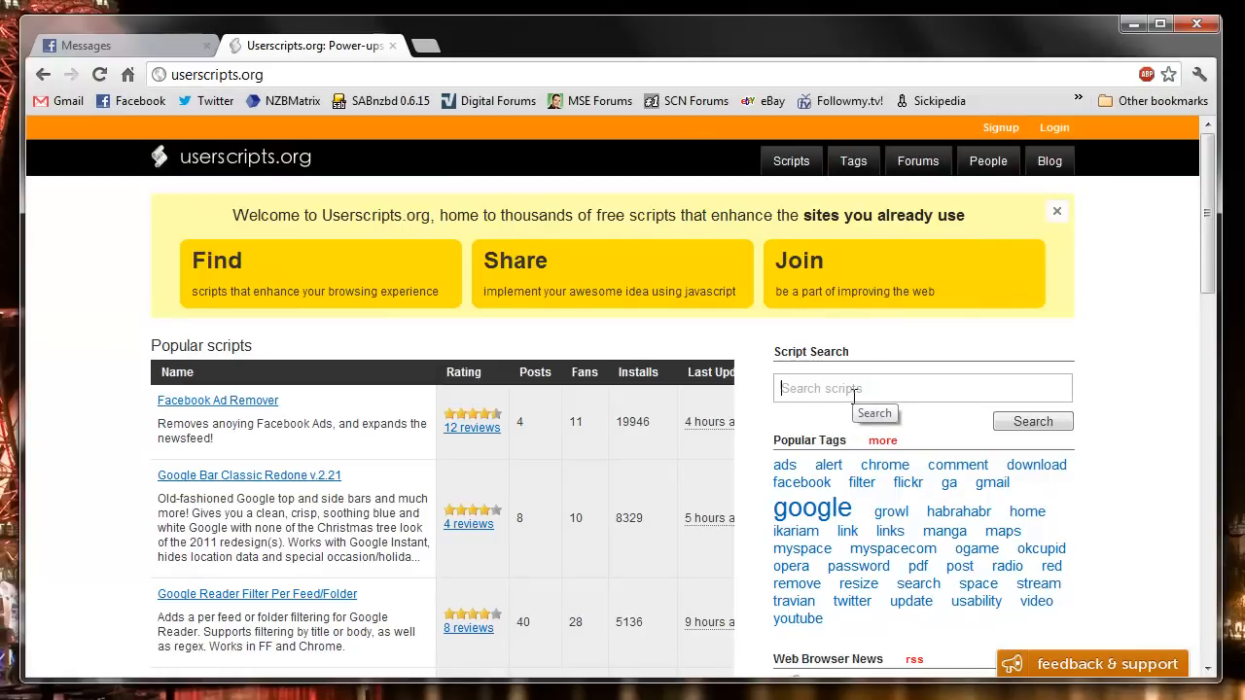
text(facebook messages)
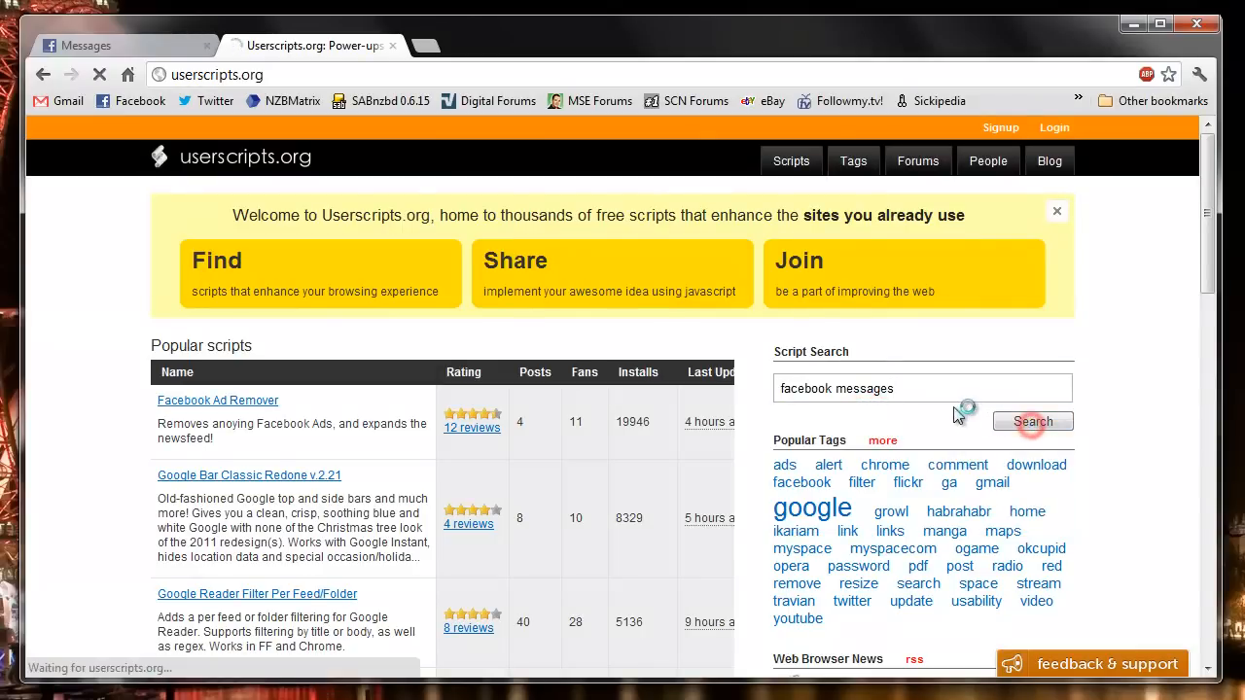
- Run the search, go to the Facebook Delete Messages V2 script page and begin installing it
click(1031, 420)
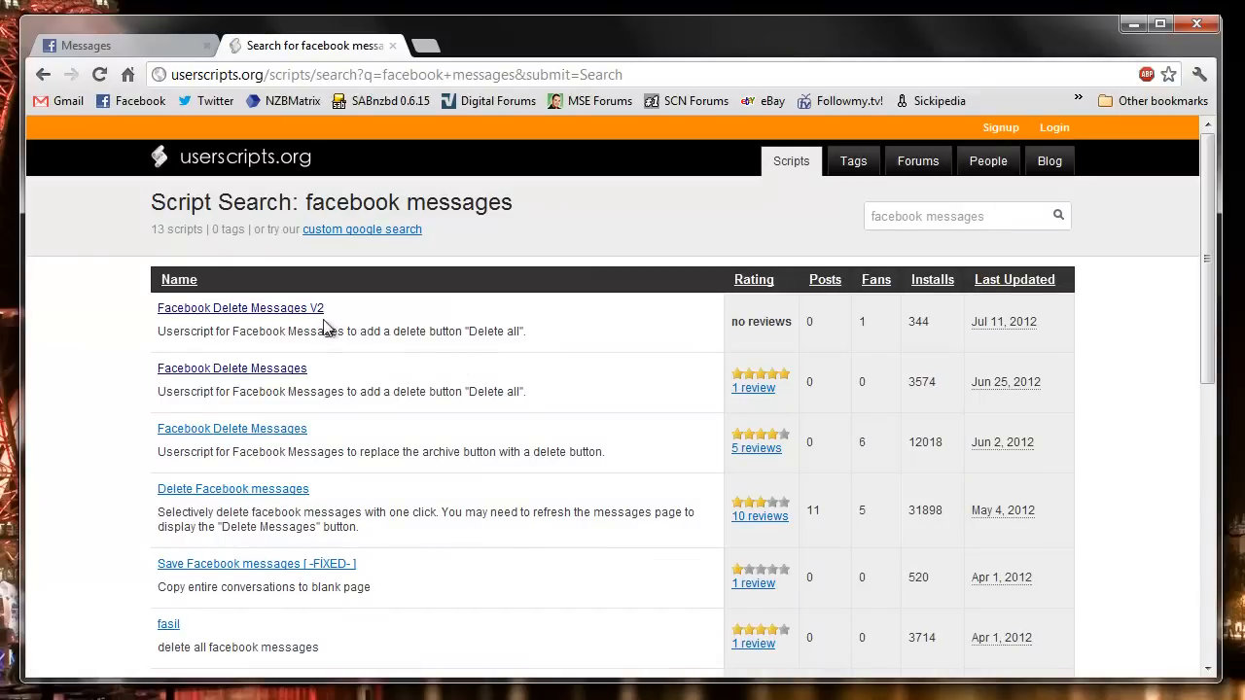
mouse_move(292, 307)
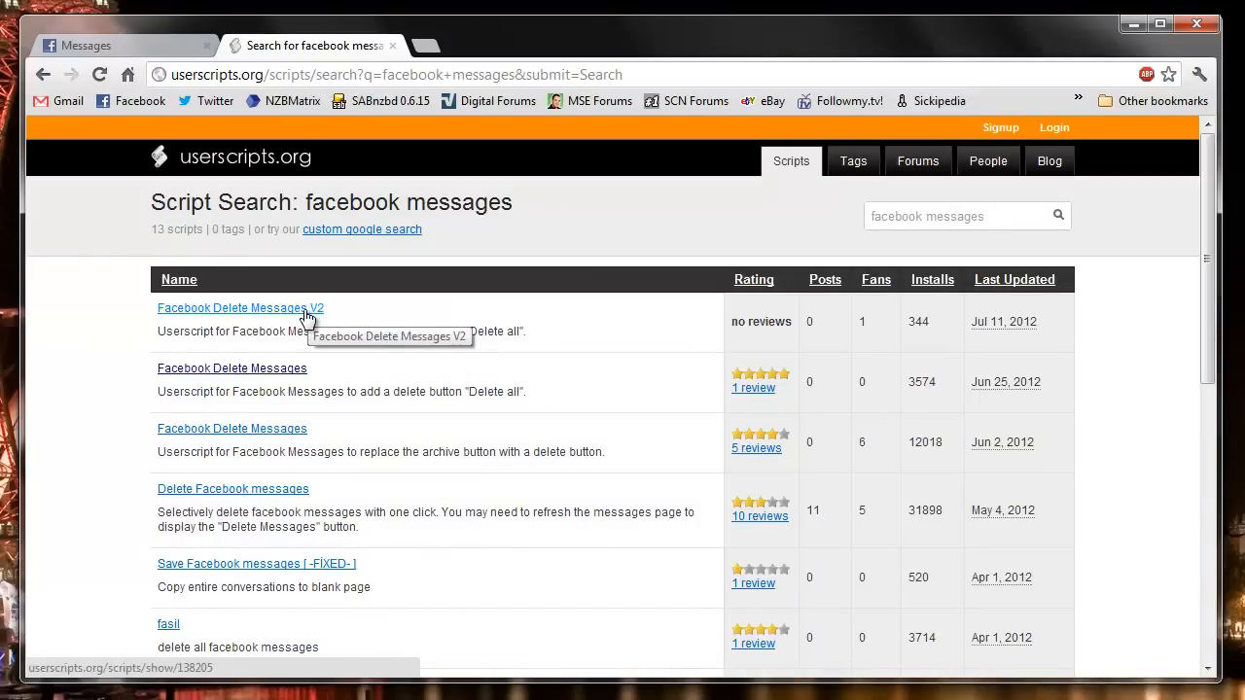
click(241, 307)
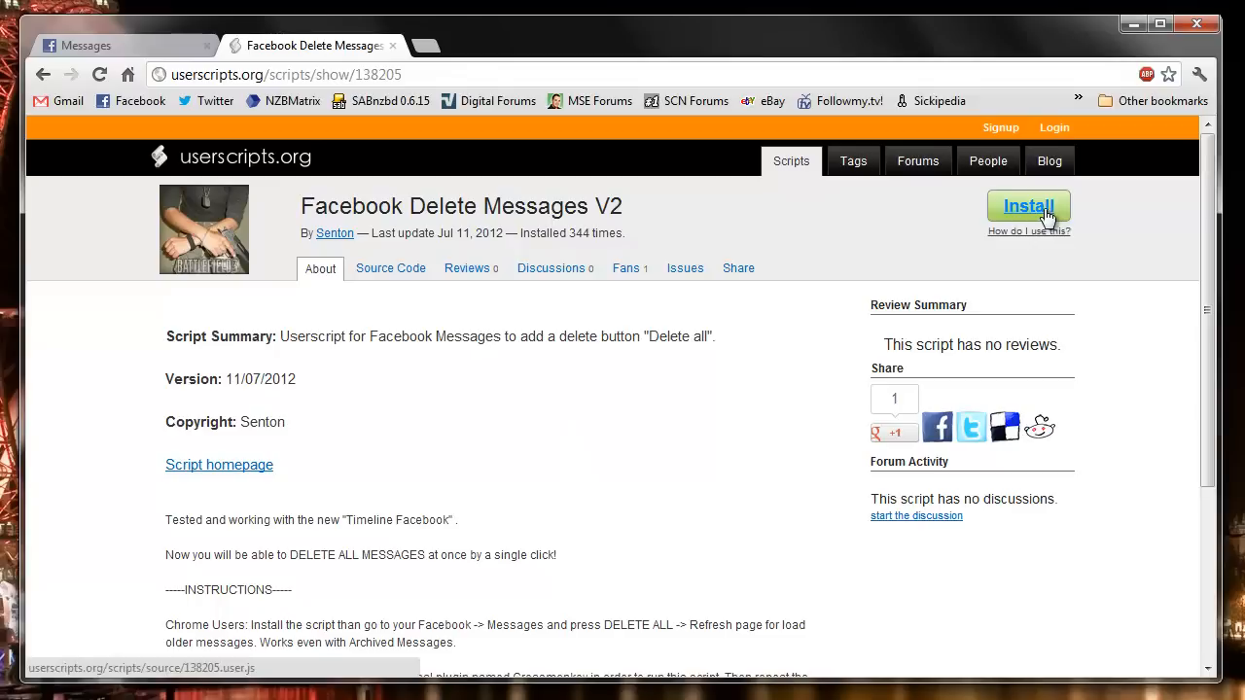
click(1027, 206)
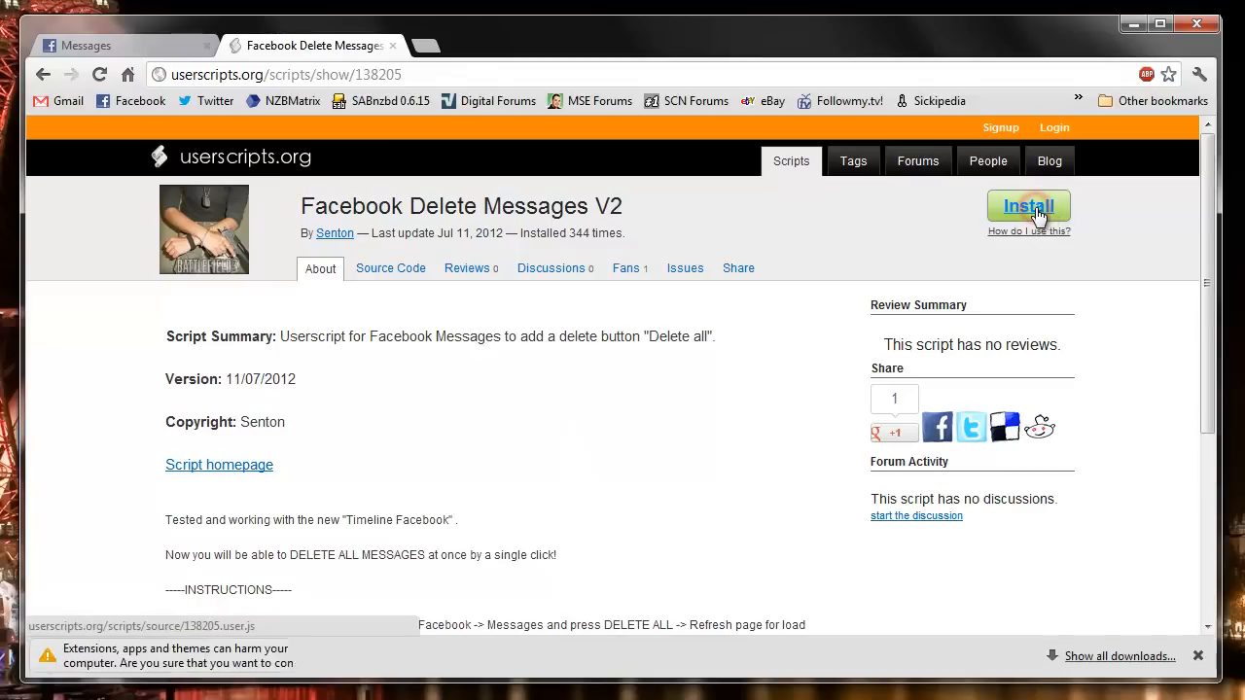
- Continue past the download warning and confirm adding Facebook Delete Messages as an extension
click(1027, 207)
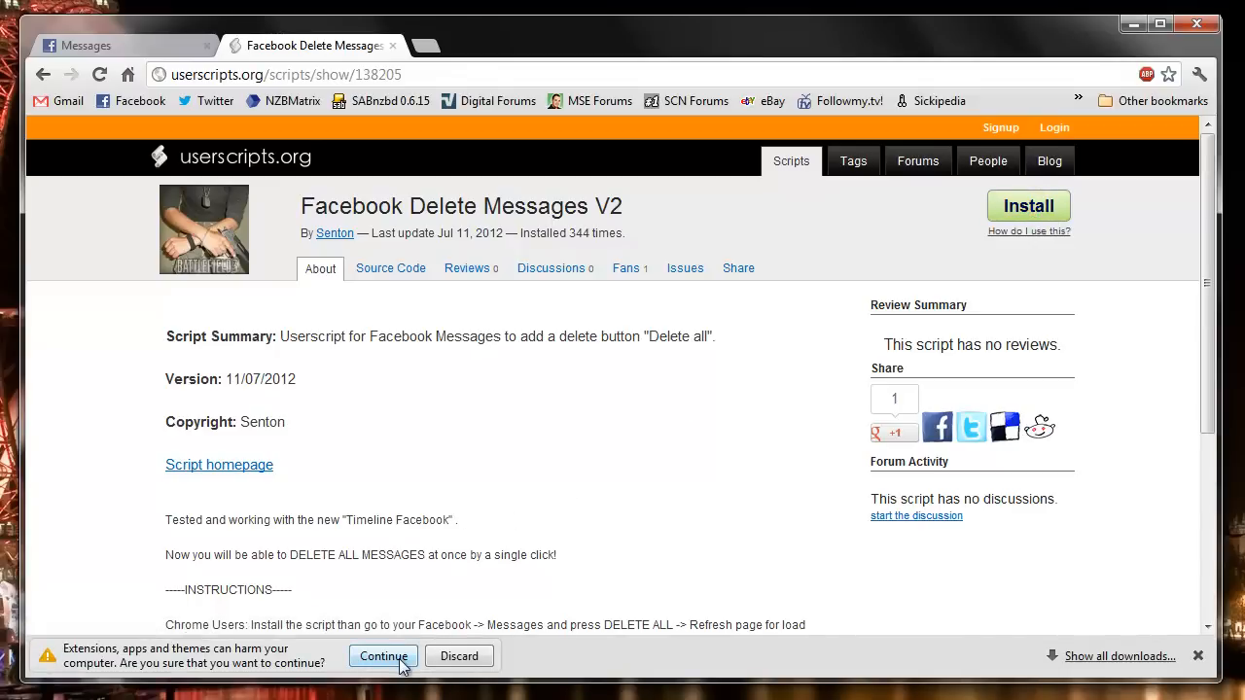
click(381, 655)
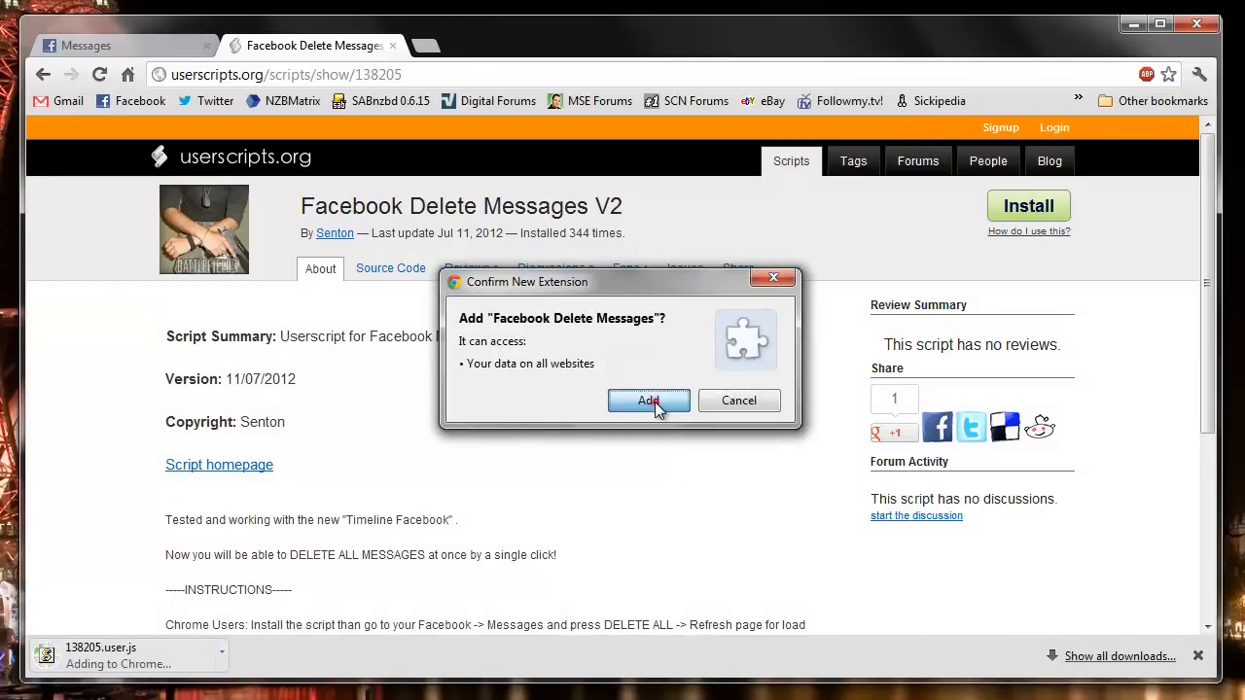
click(649, 401)
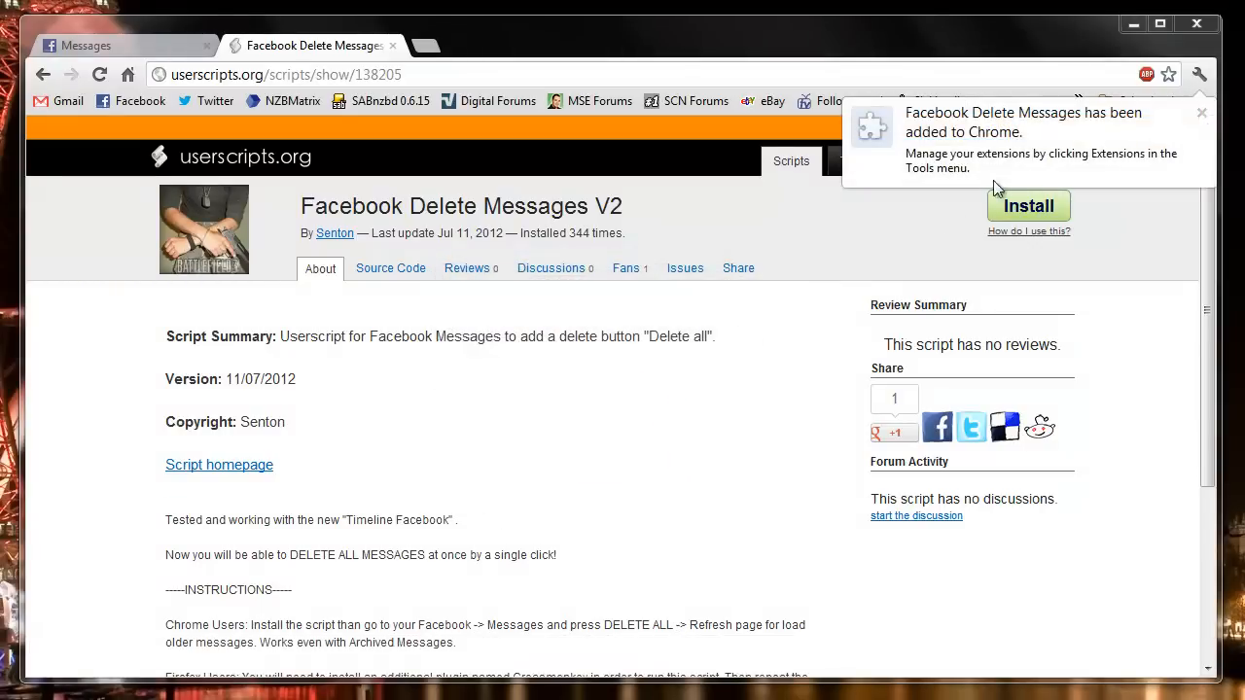
- Show Chrome's Extensions list via Settings, with Facebook Delete Messages 1.0 enabled
click(1198, 74)
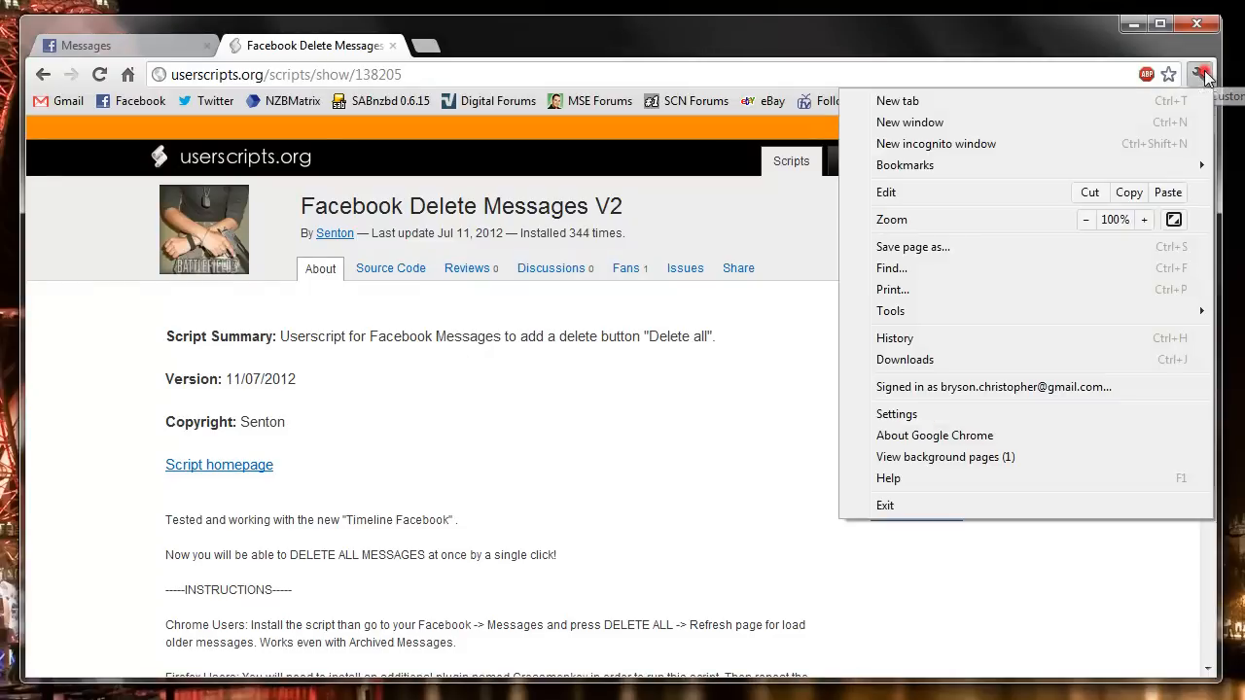
mouse_move(941, 338)
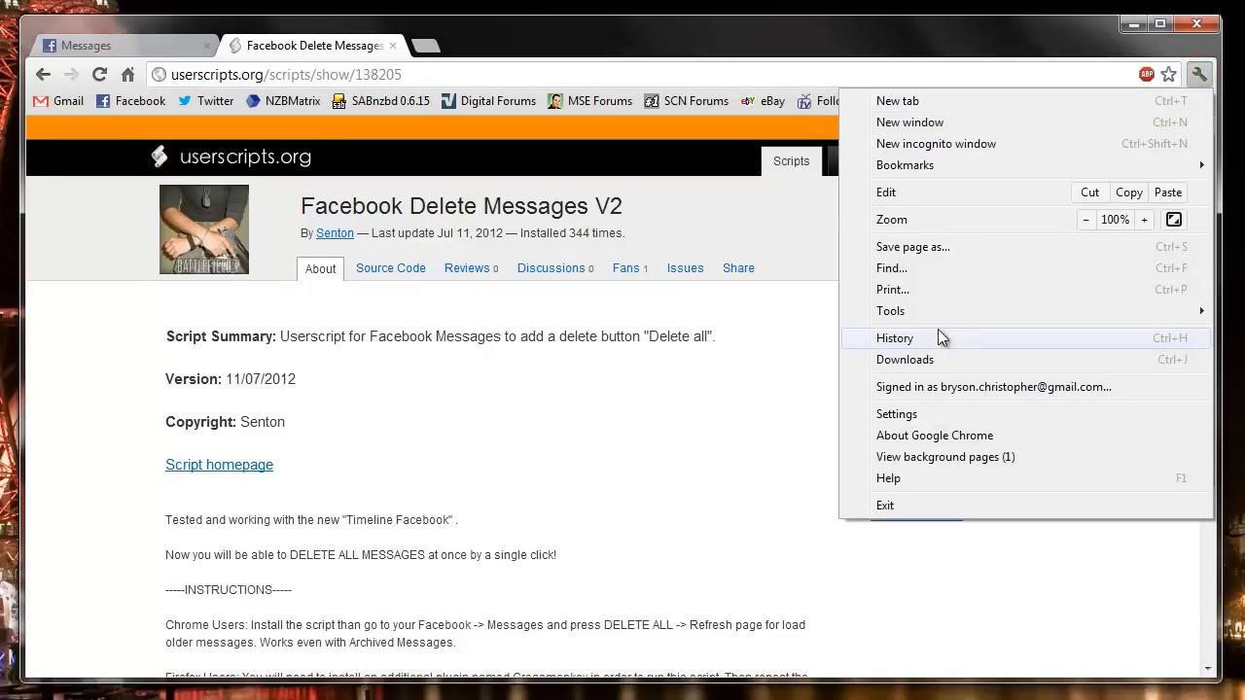
mouse_move(934, 426)
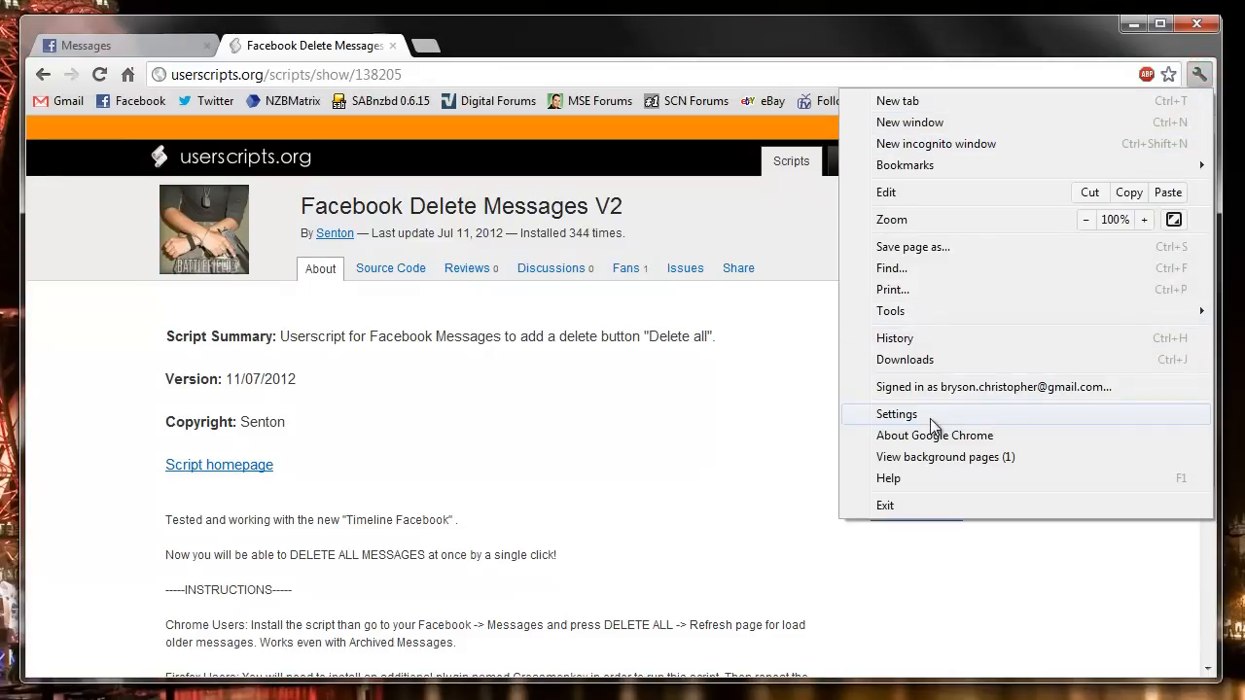
click(895, 412)
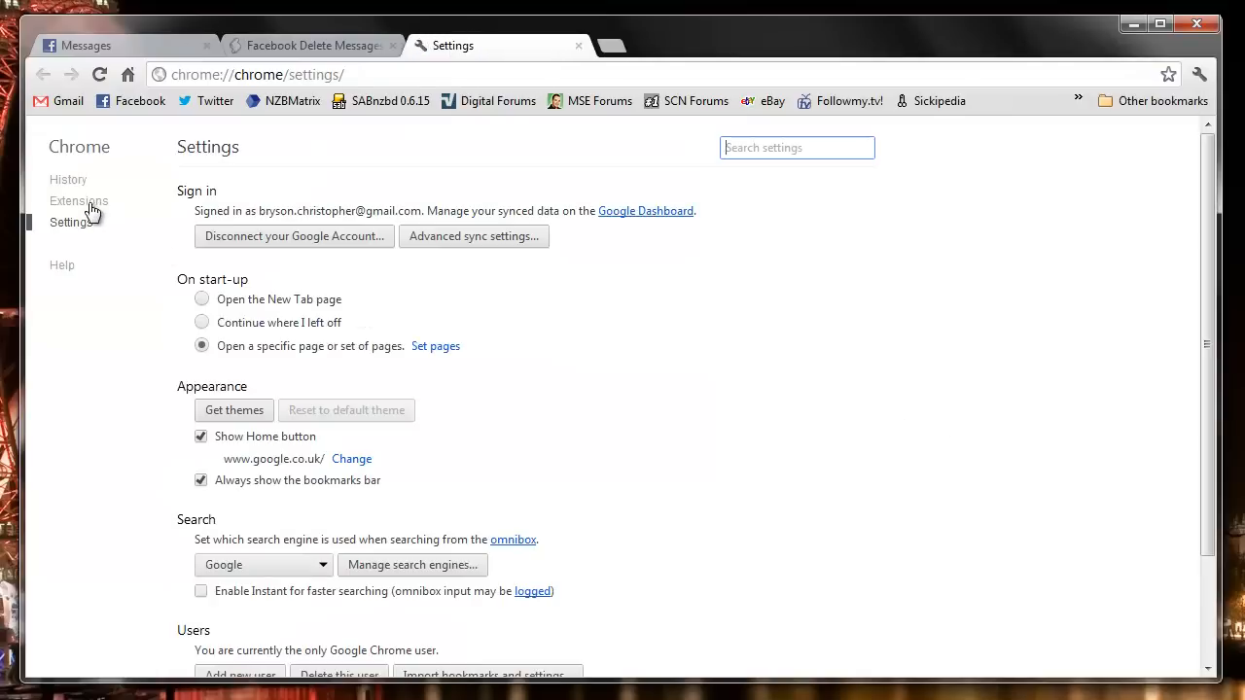
click(78, 201)
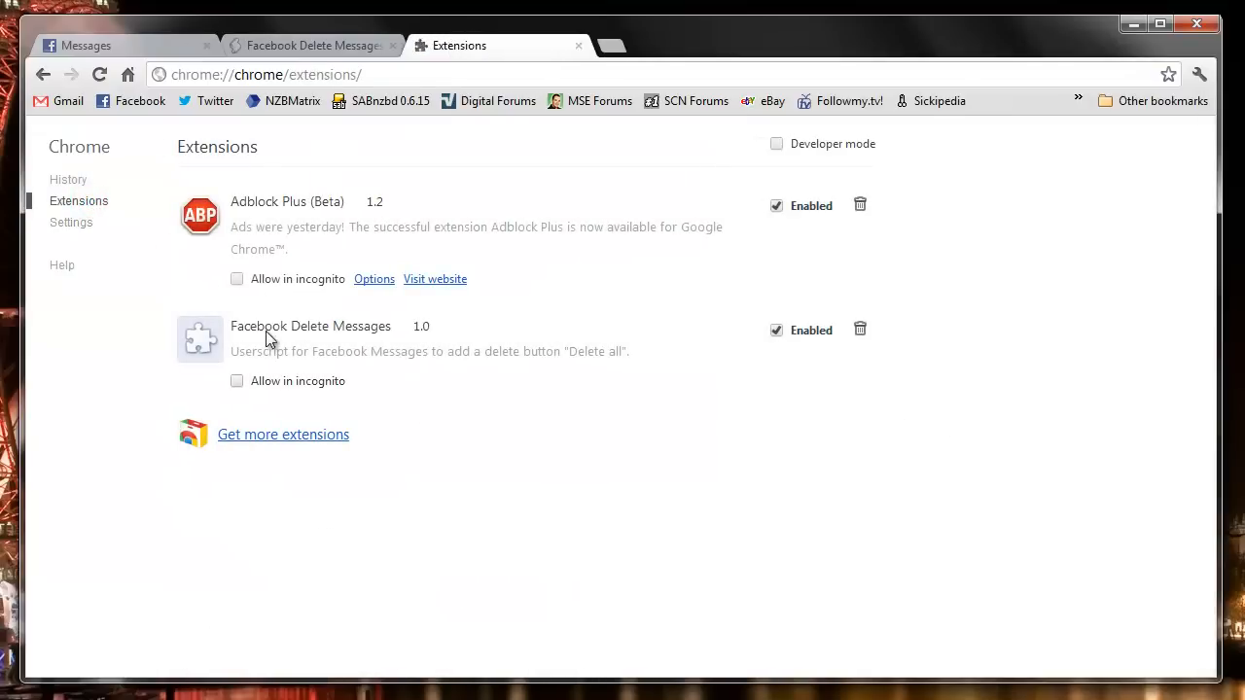
mouse_move(445, 343)
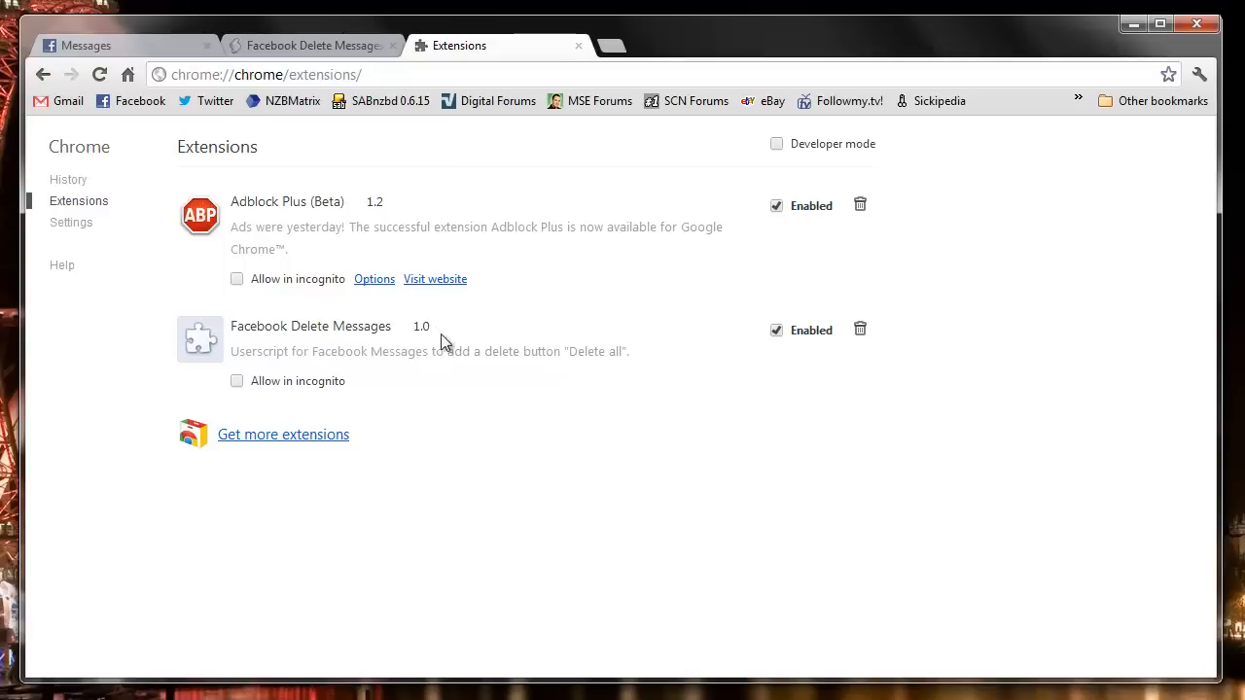
mouse_move(1198, 23)
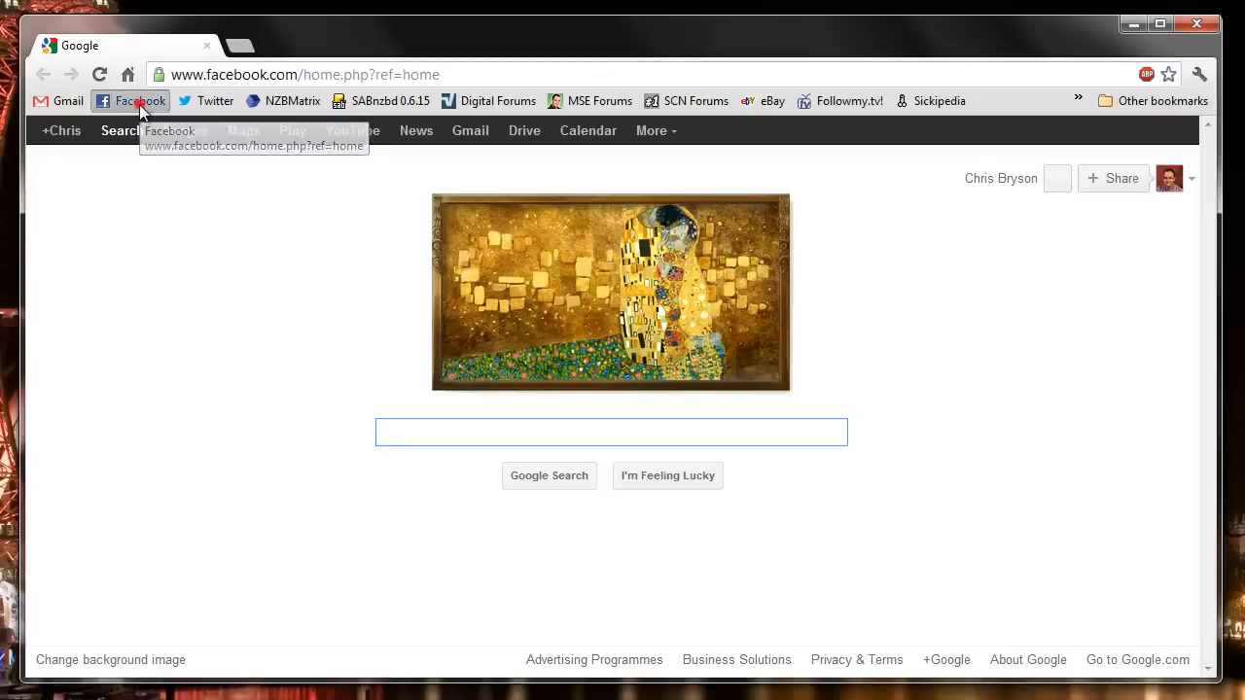
- Return to Facebook and reopen the full Messages inbox, now showing the Delete all option
click(140, 101)
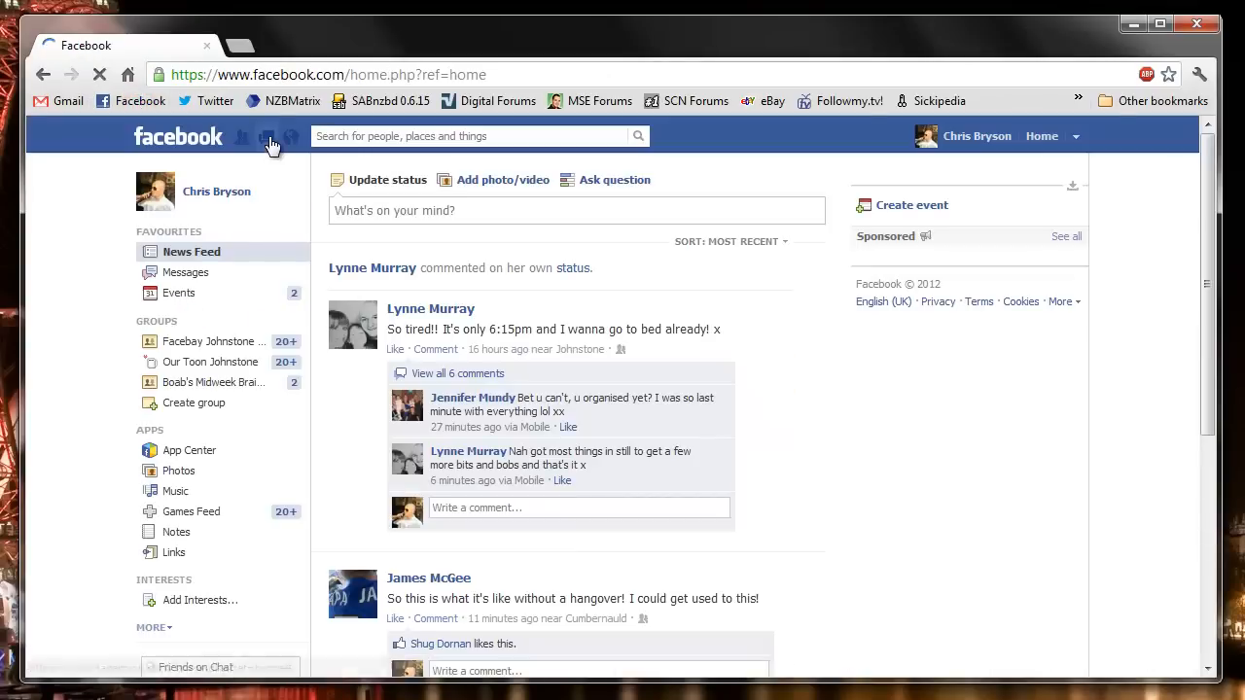
click(266, 137)
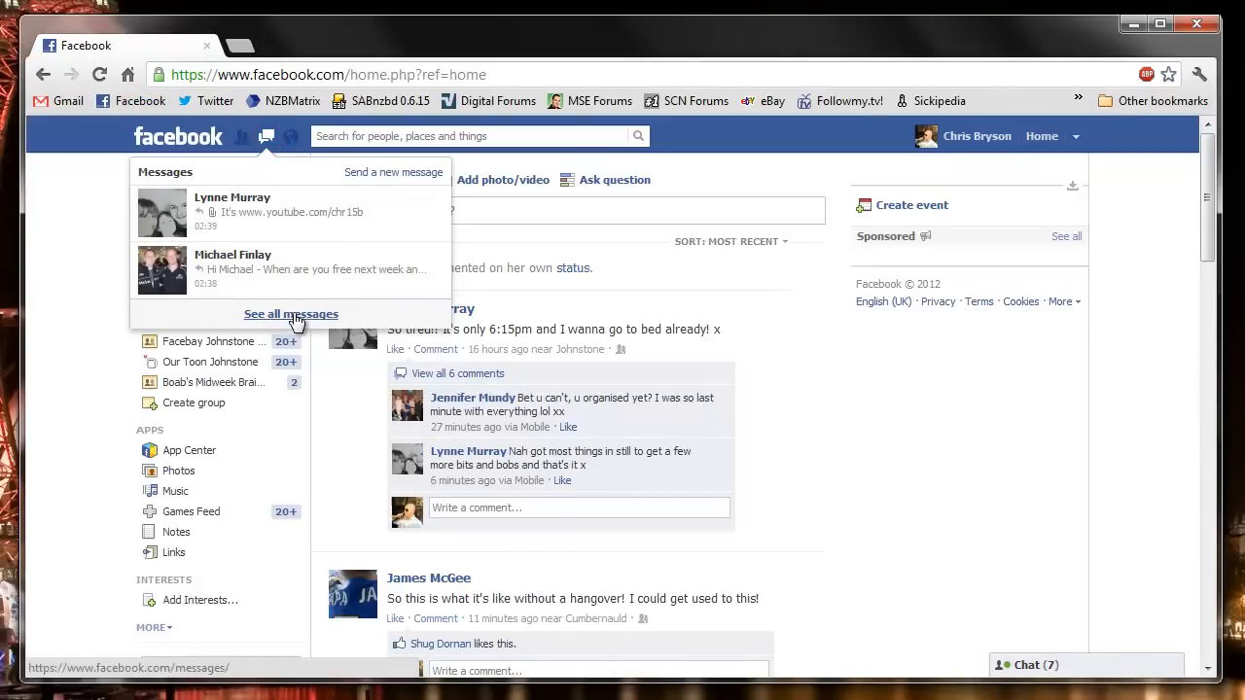
click(291, 313)
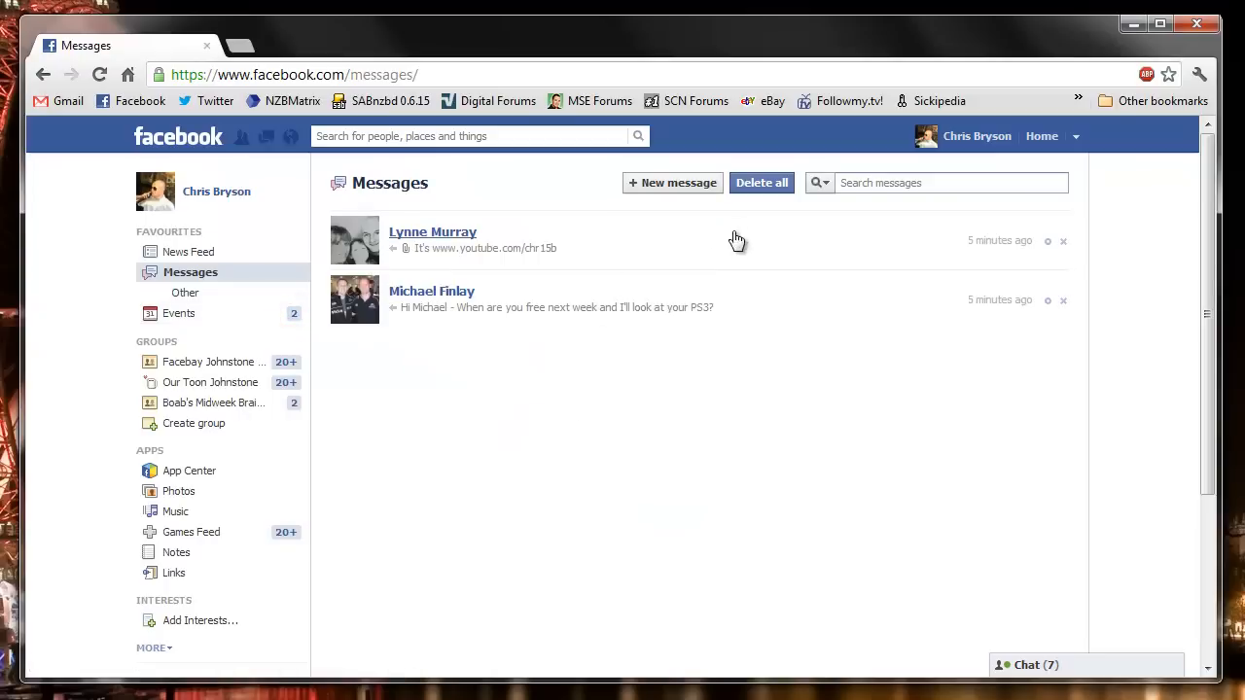
mouse_move(762, 183)
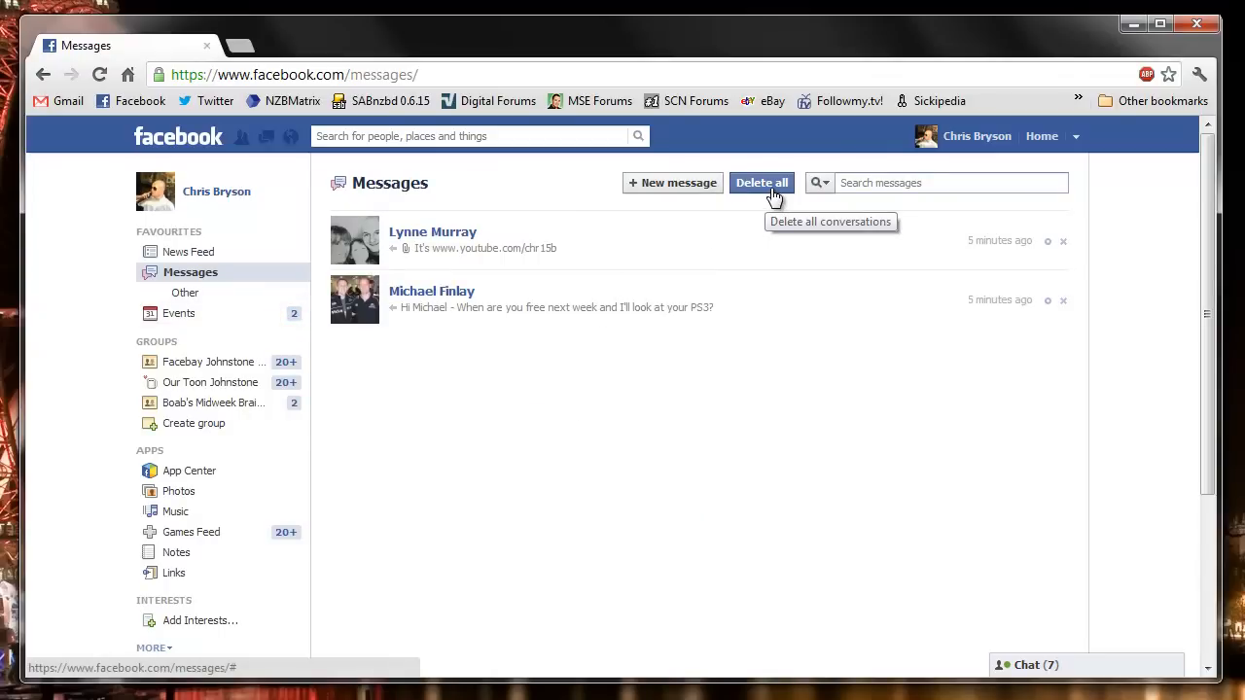
- Delete all conversations and confirm, leaving the Messages inbox empty
click(763, 183)
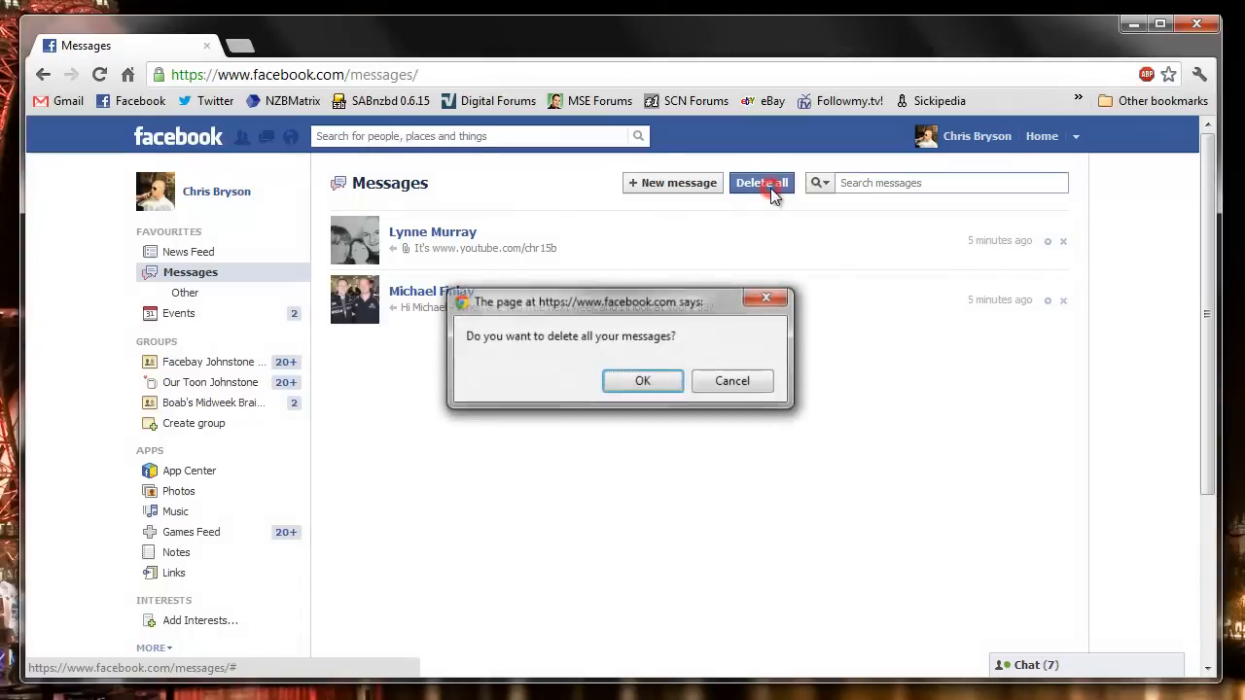
mouse_move(642, 379)
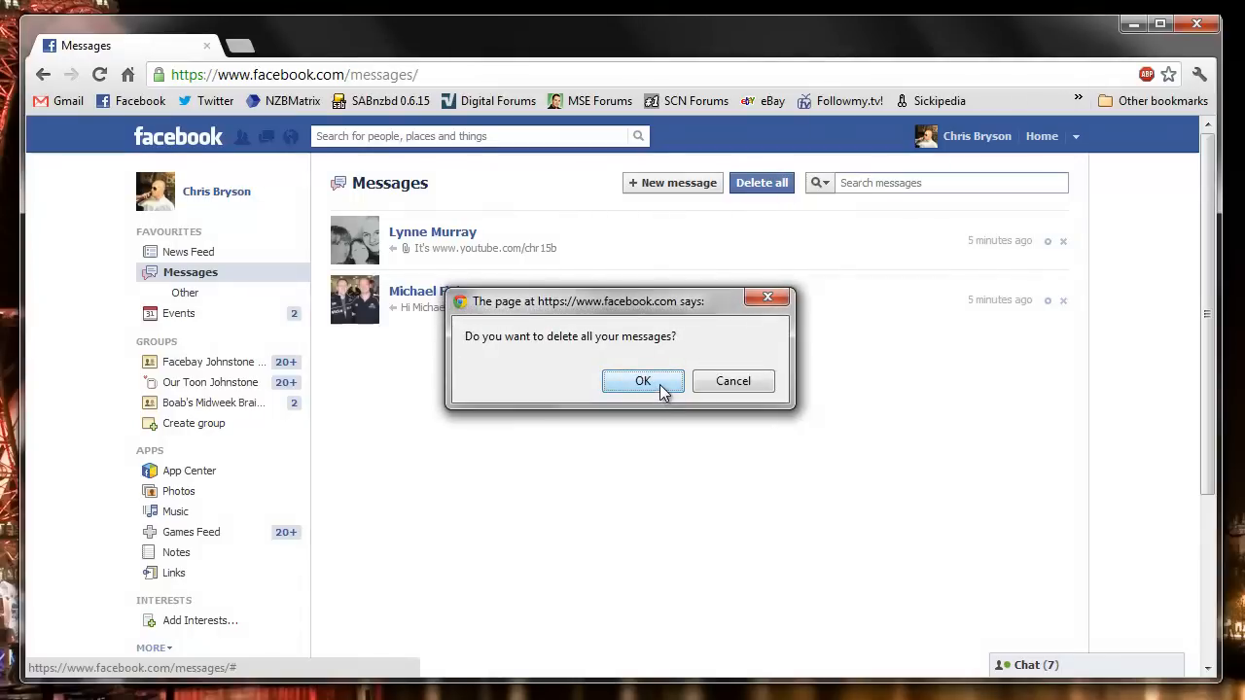
click(642, 379)
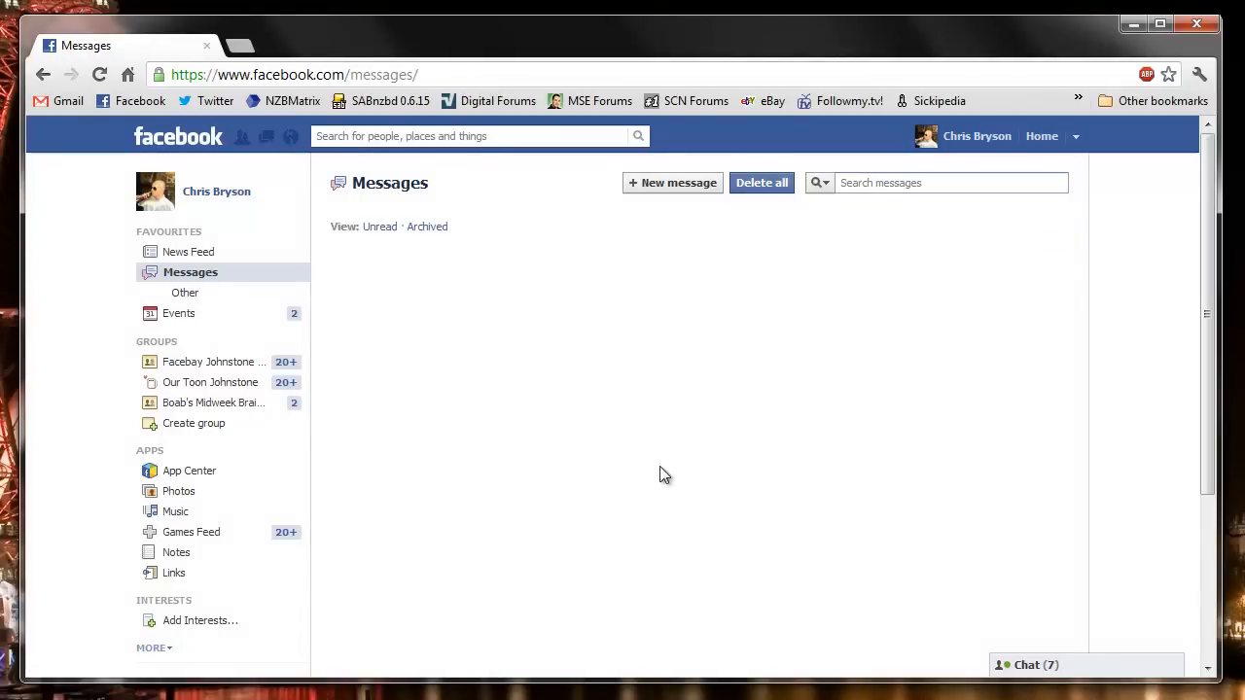
mouse_move(654, 439)
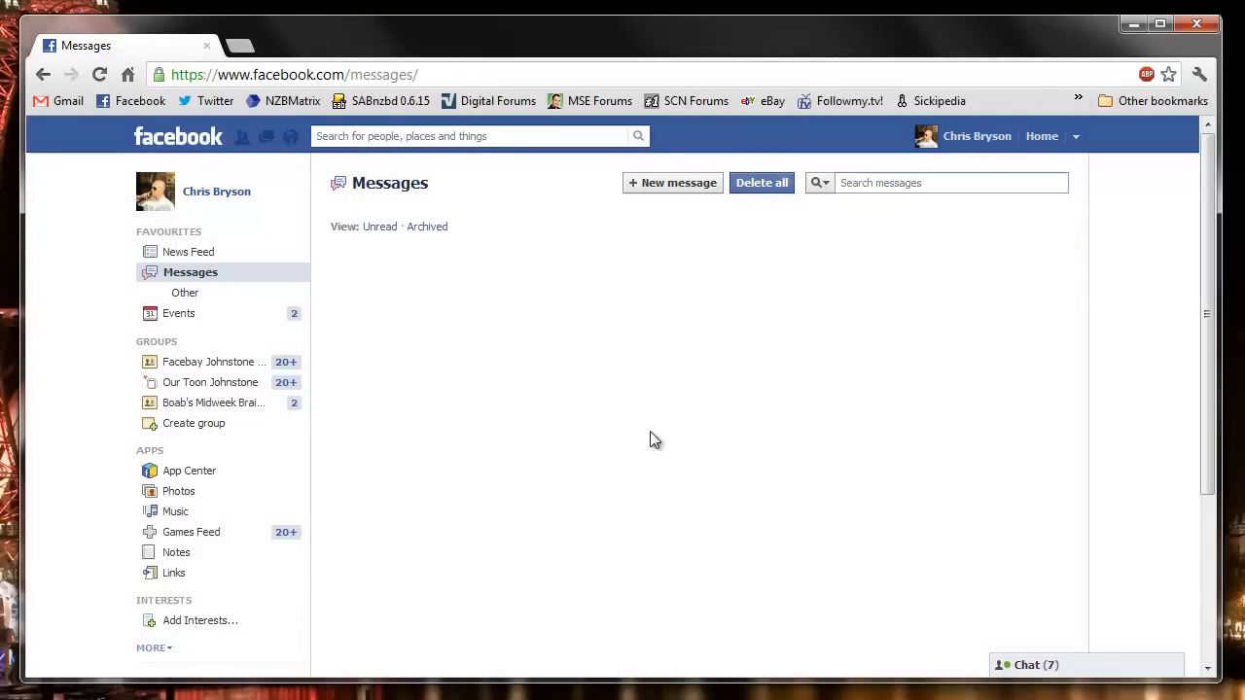
click(427, 225)
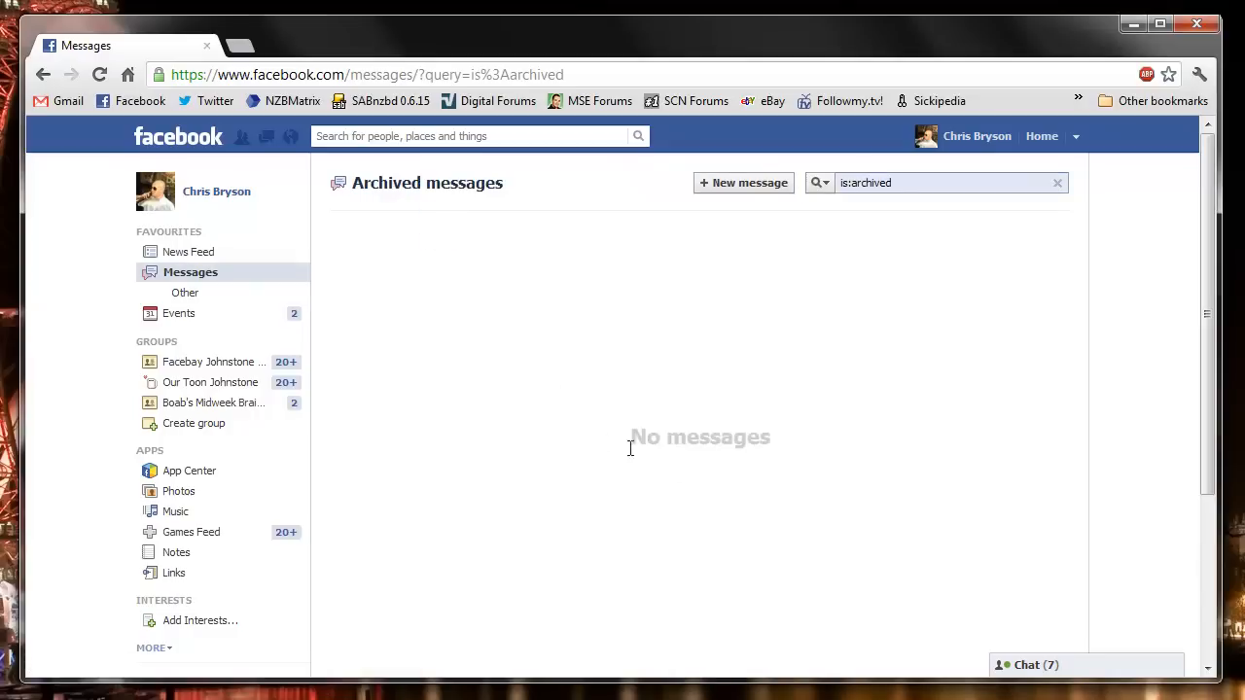
click(191, 273)
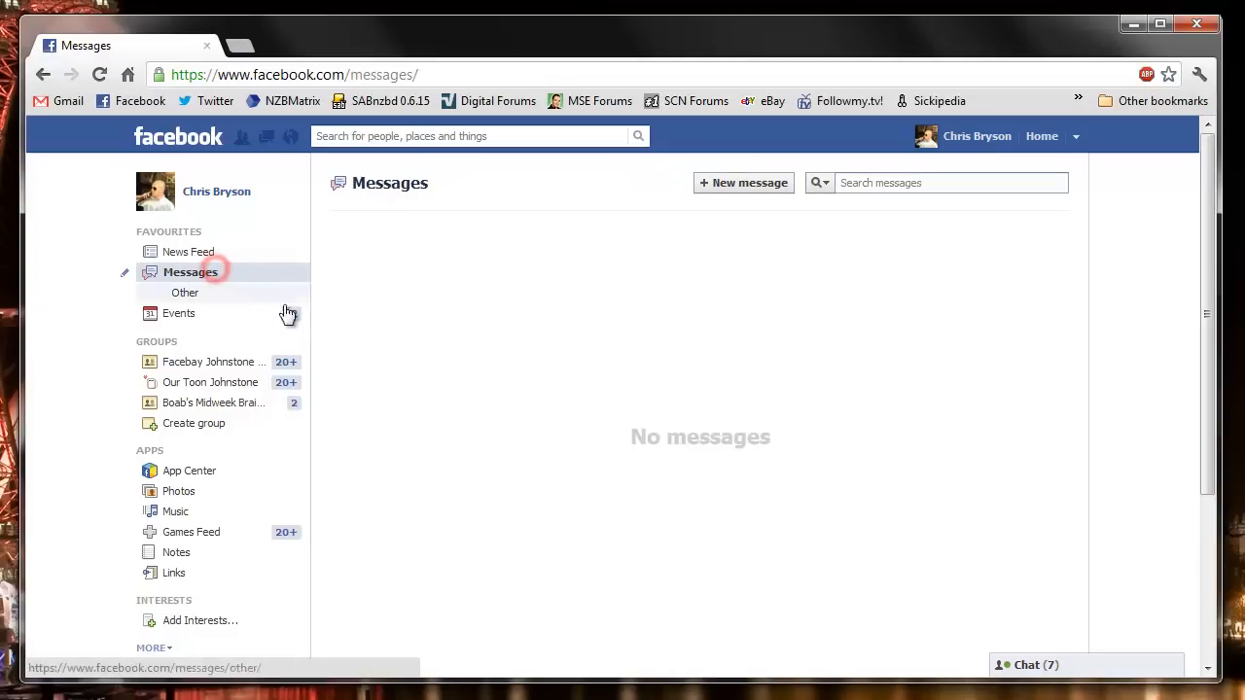
click(185, 292)
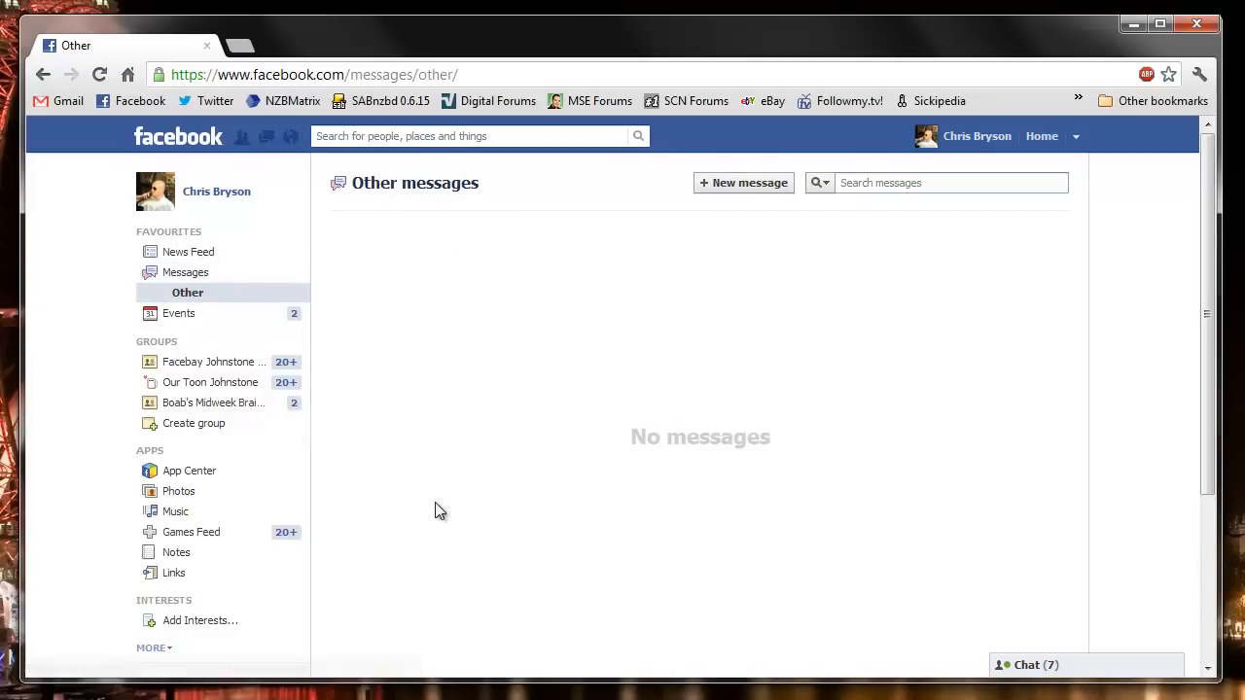
click(185, 273)
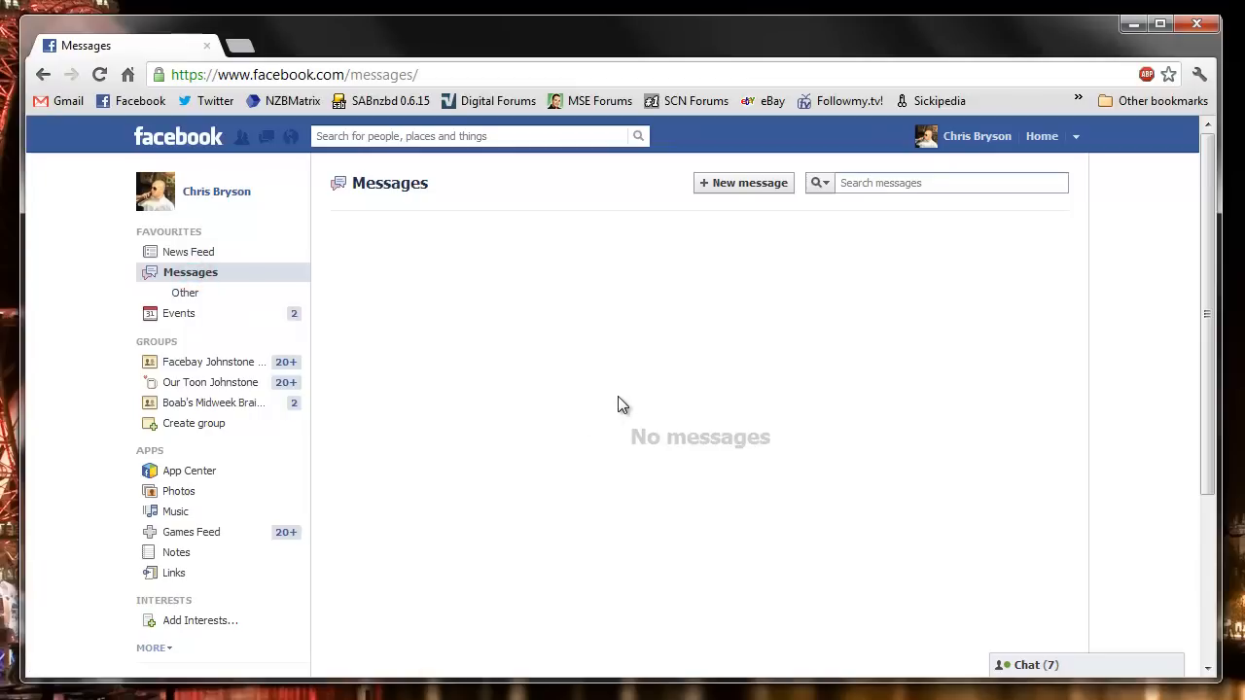
mouse_move(706, 217)
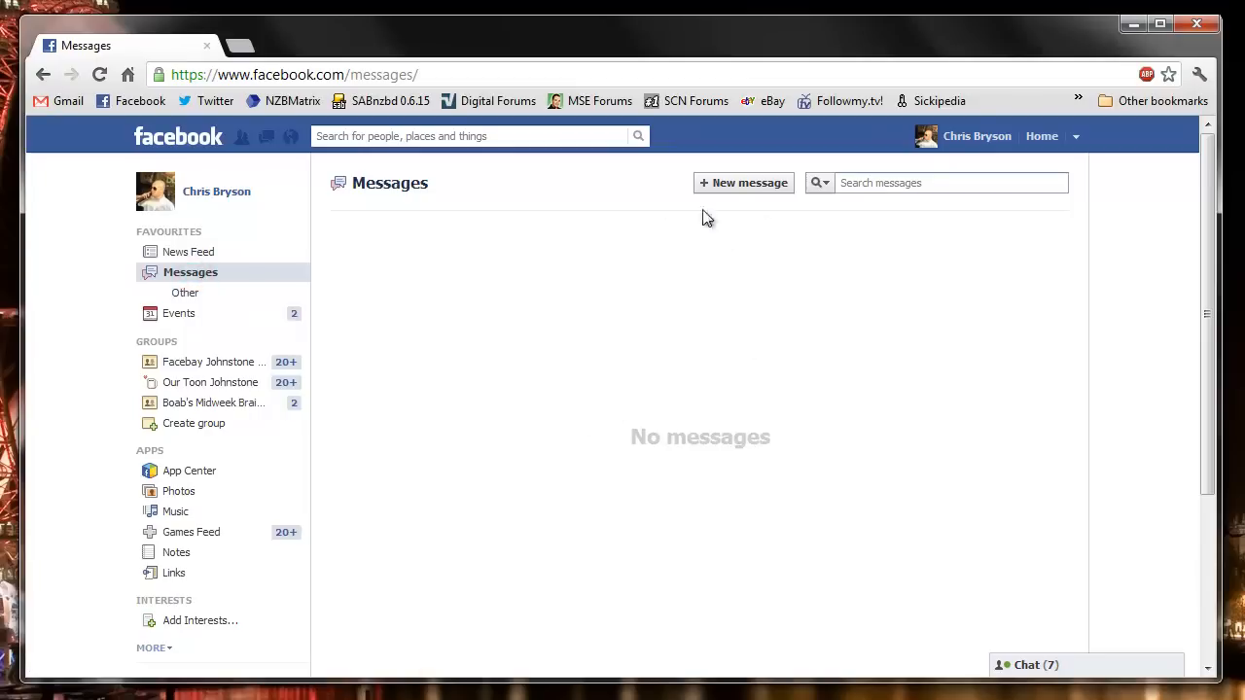
mouse_move(747, 296)
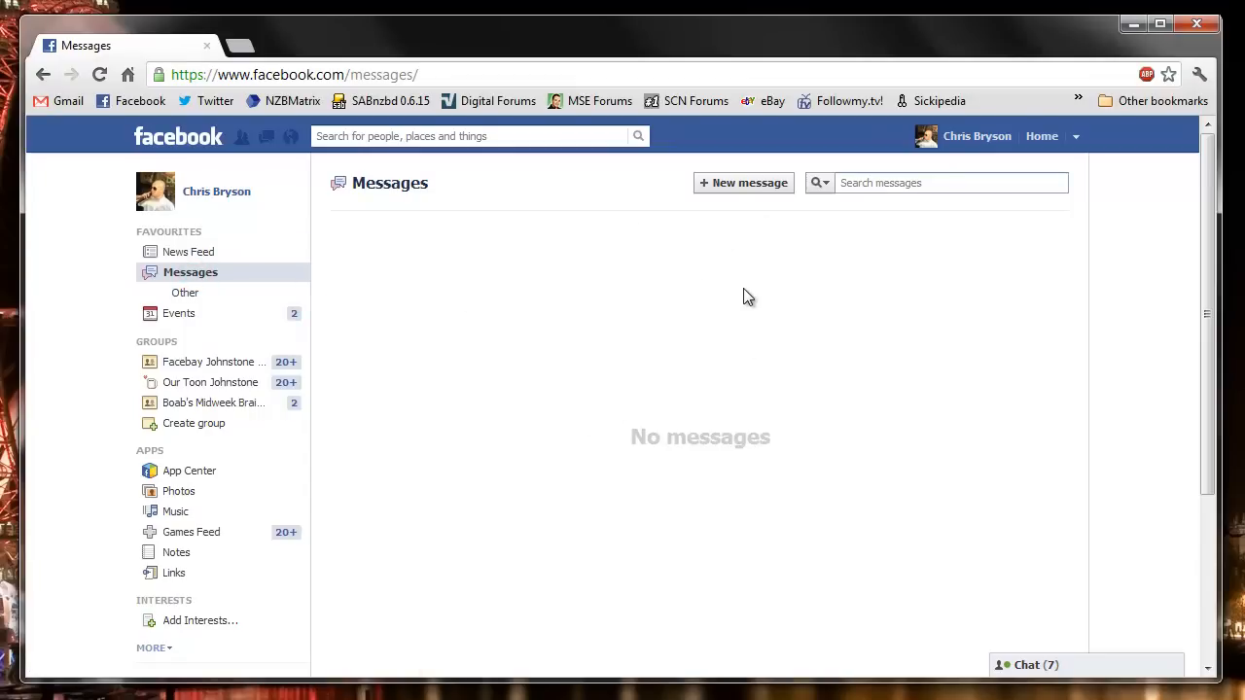